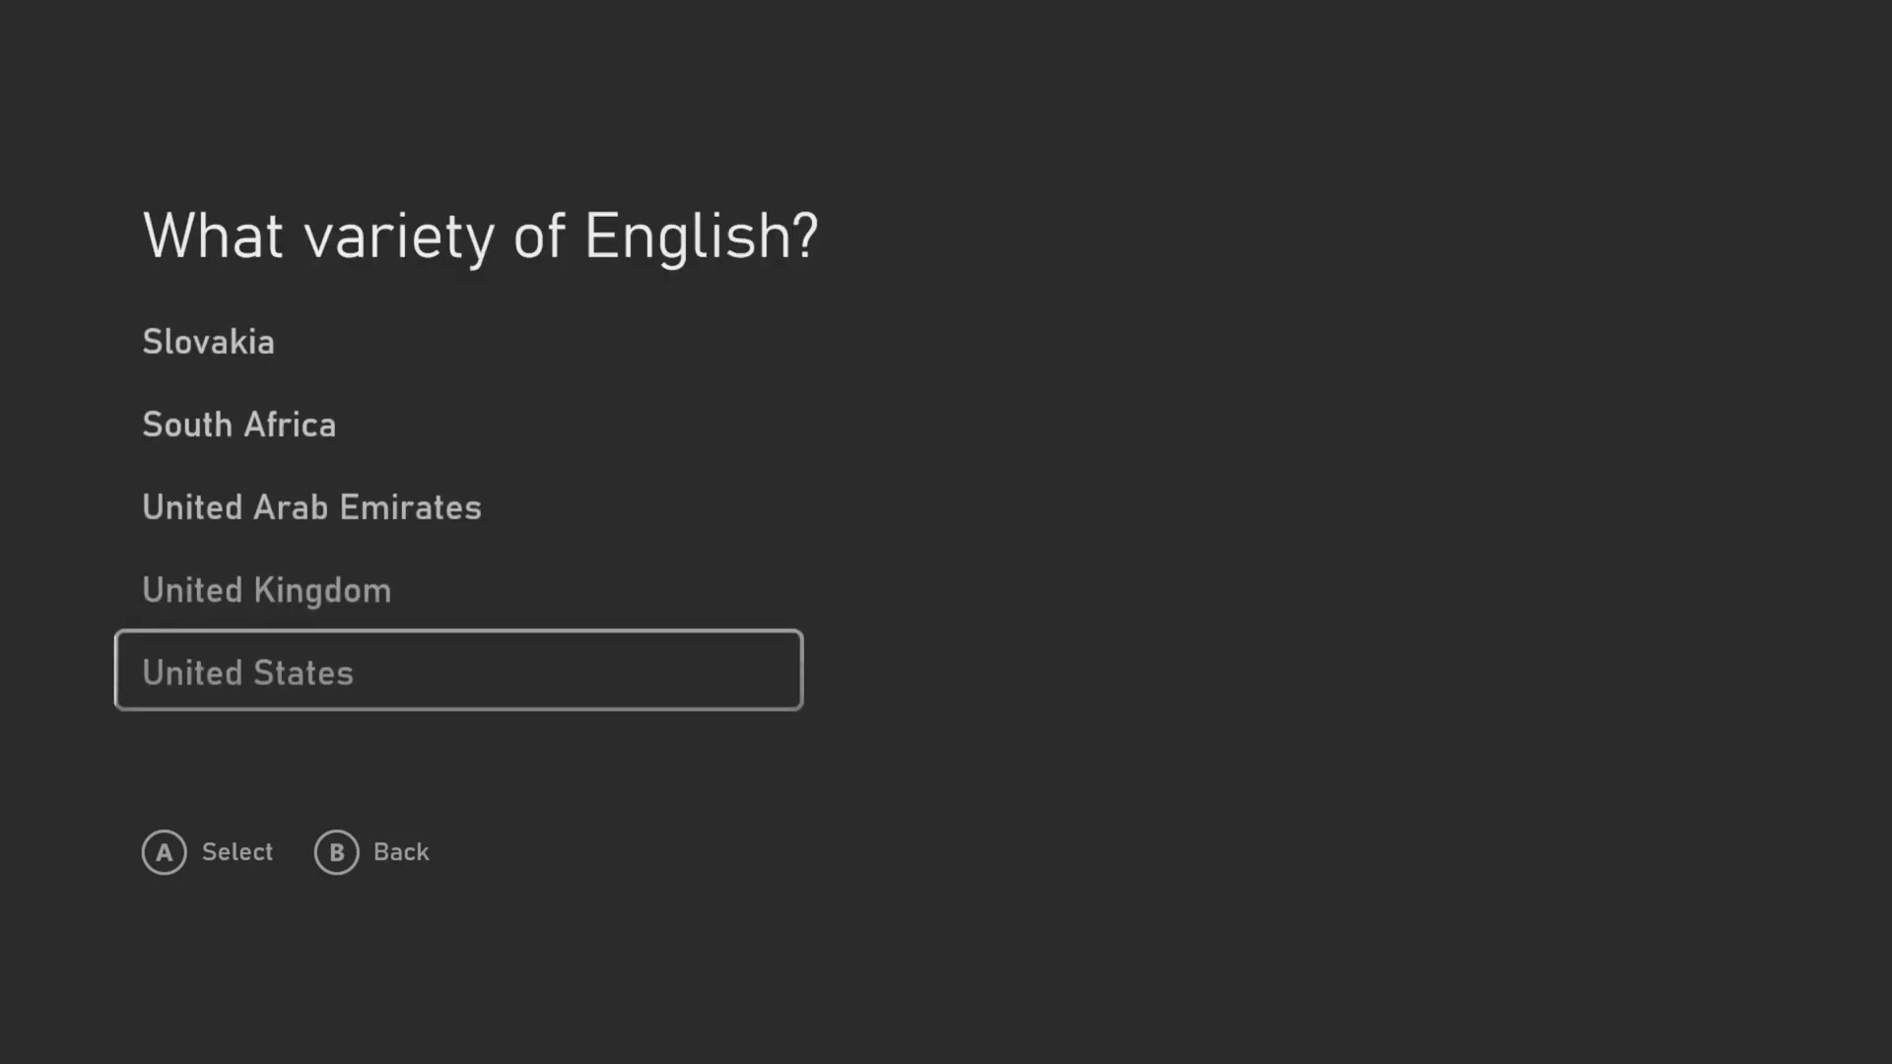
Choose United States English, confirm the network, and set United States as home country
click(457, 670)
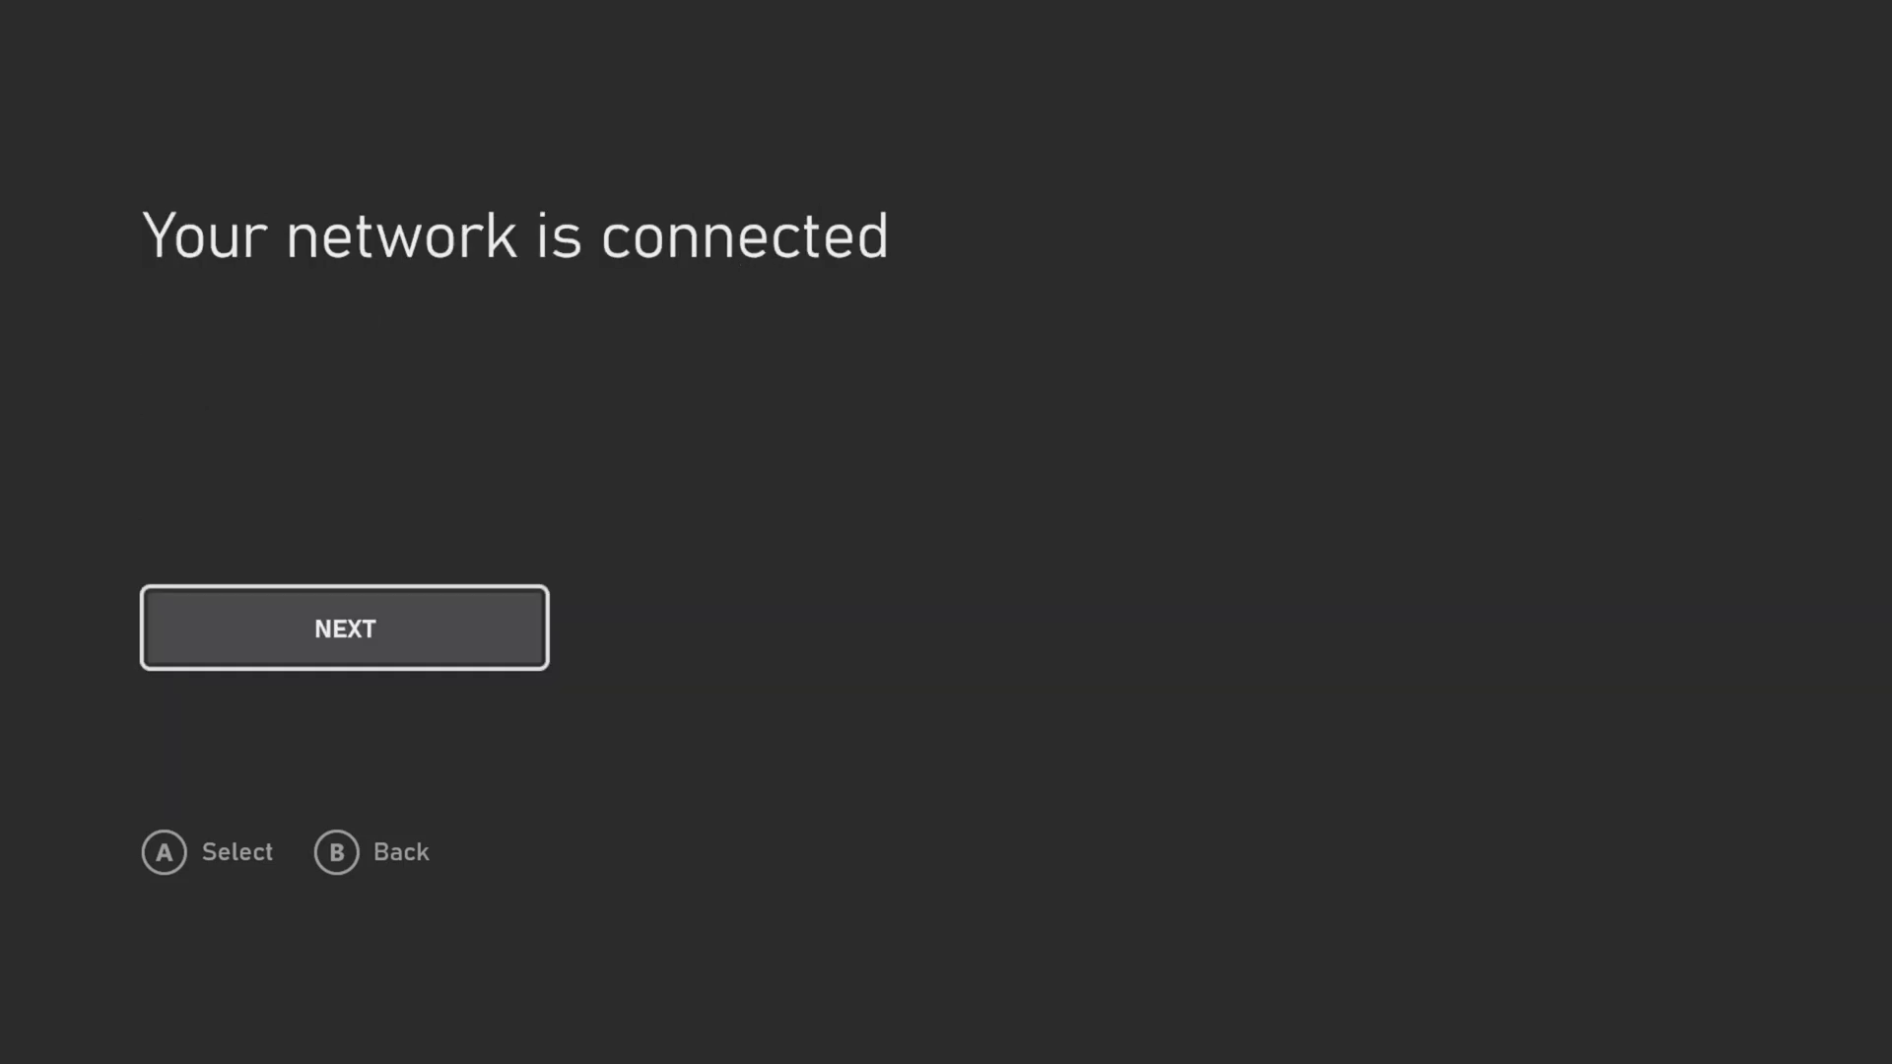
click(343, 626)
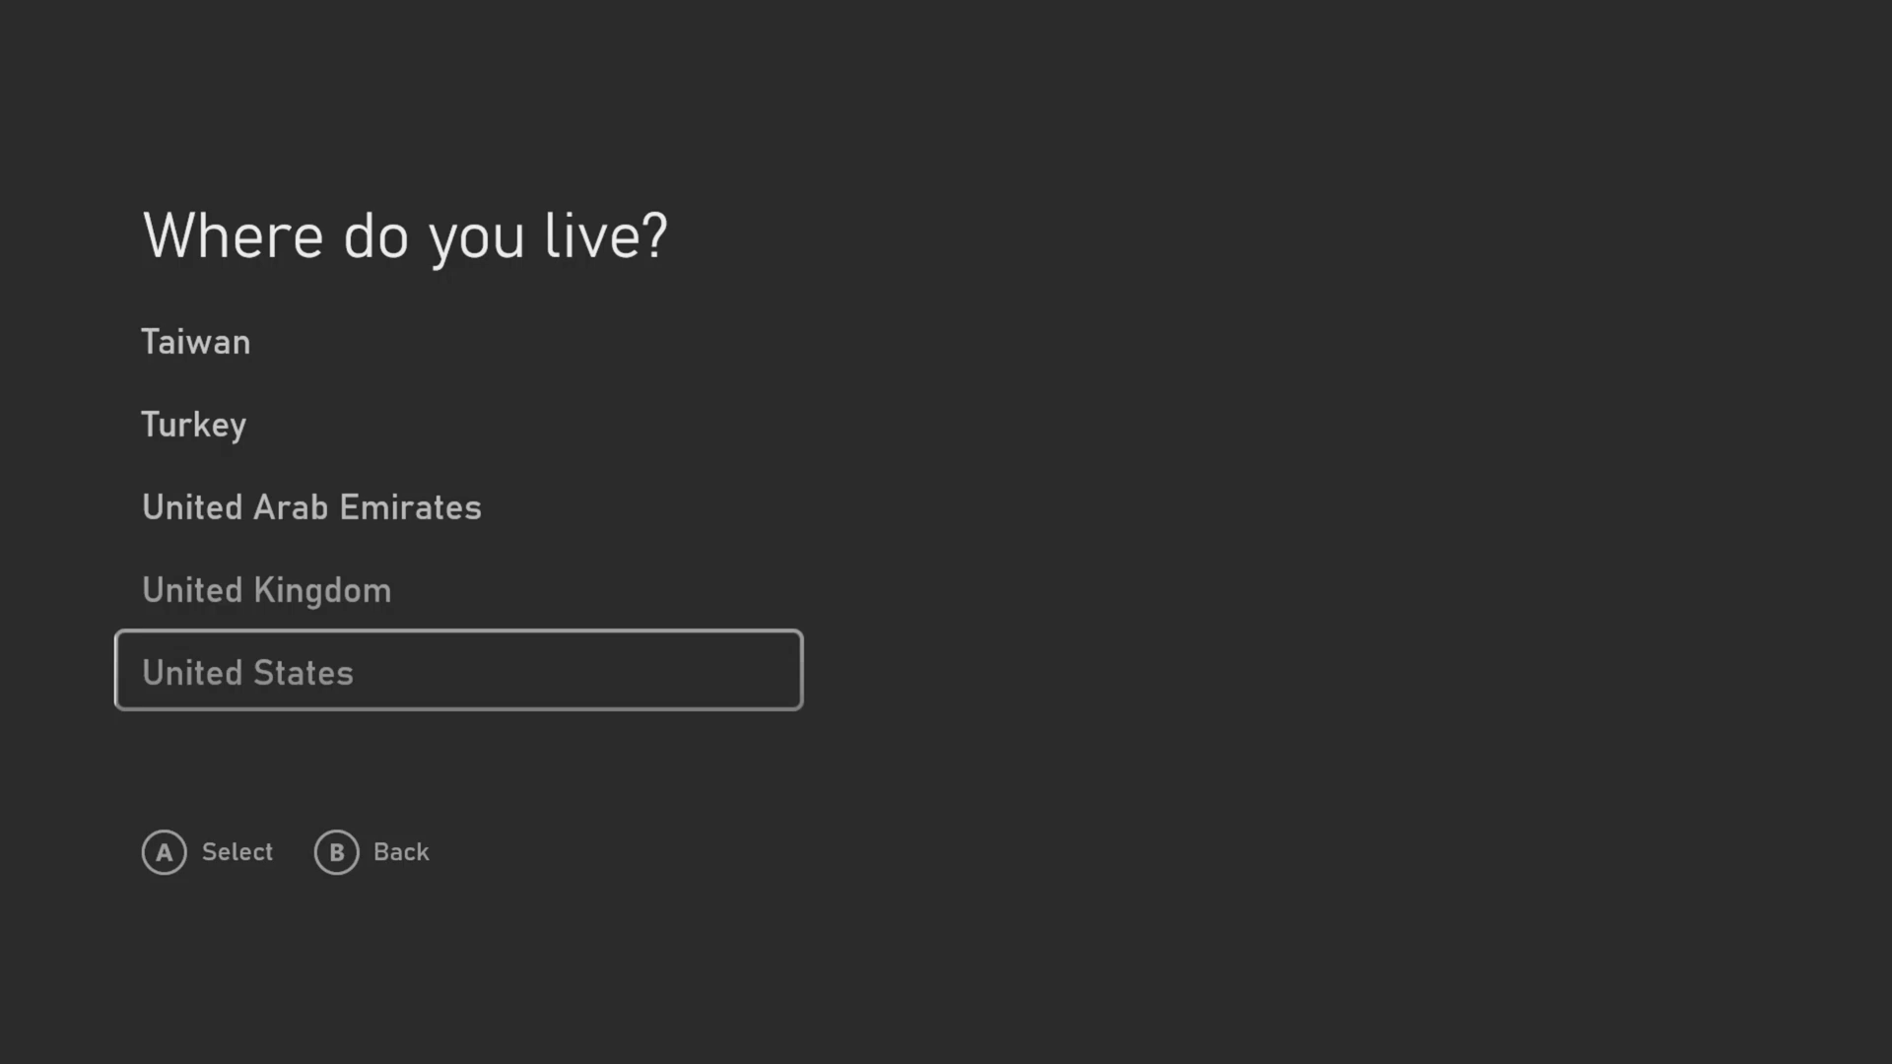
click(459, 670)
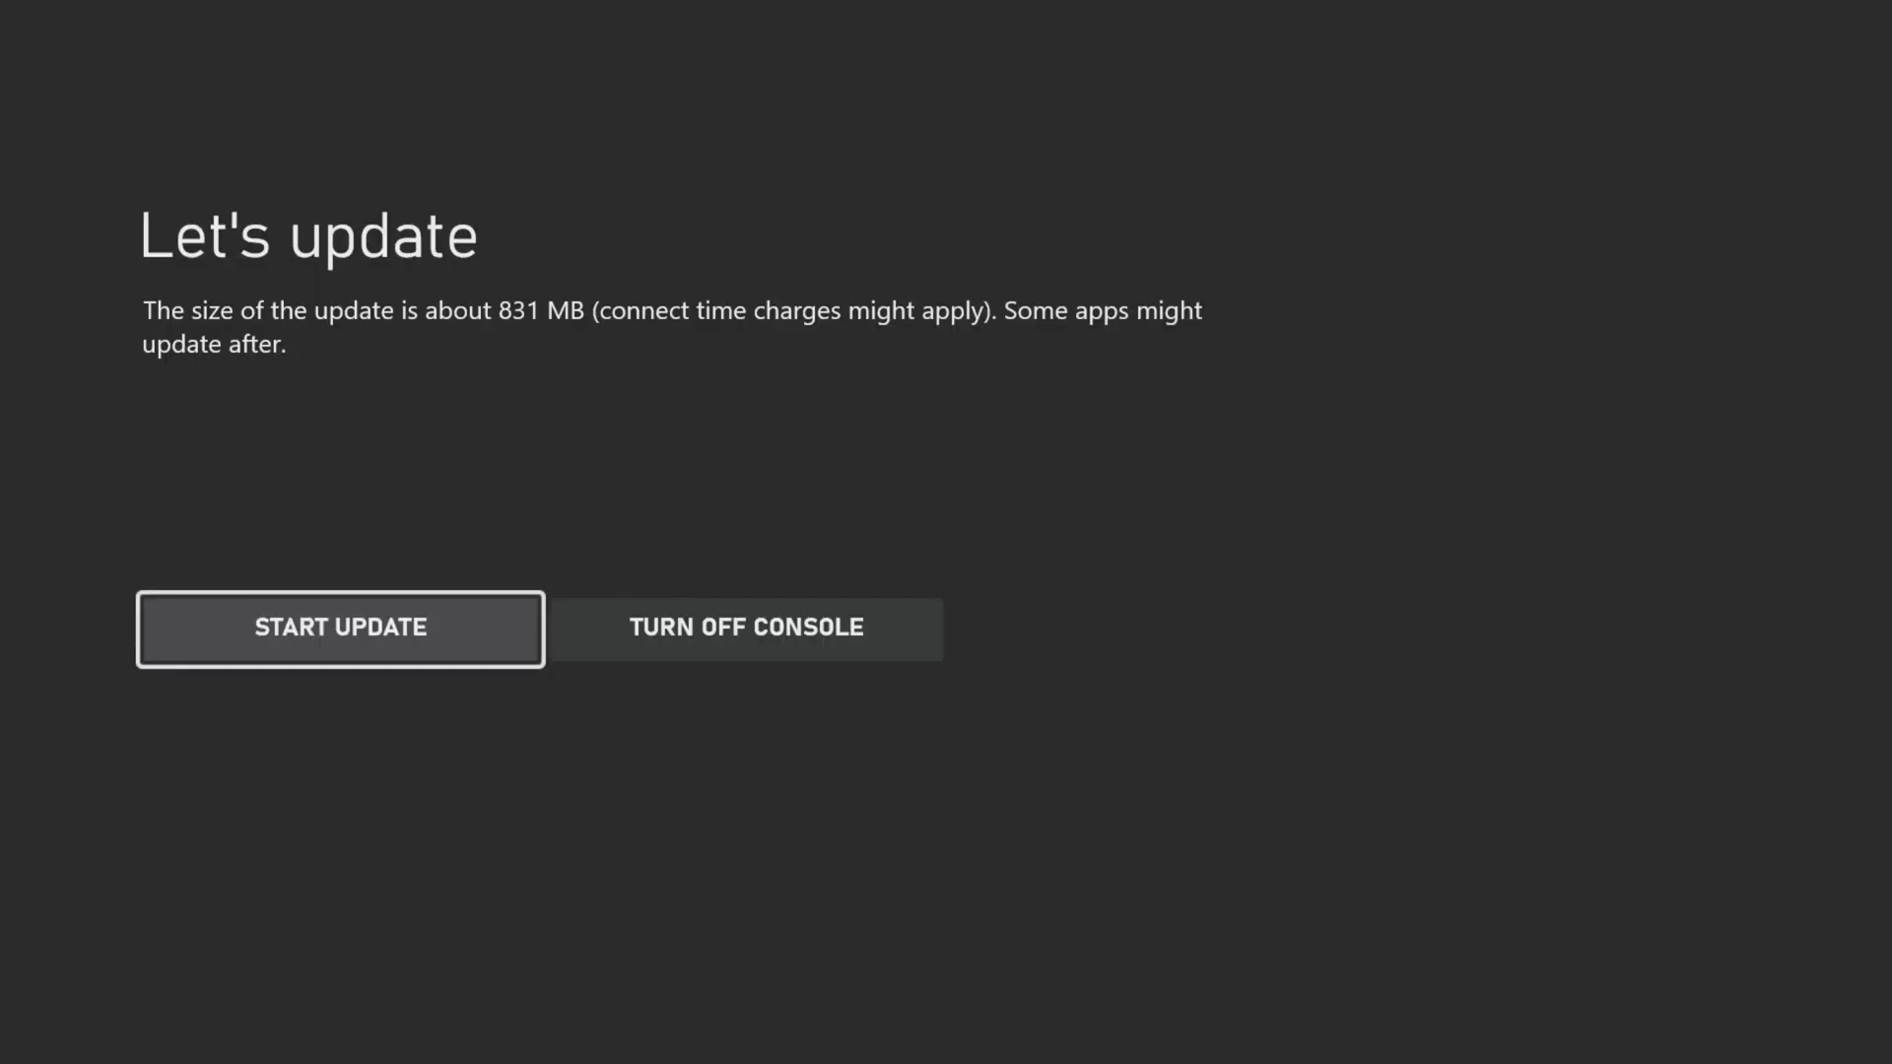
Install the console system update, then update the controller firmware
click(341, 627)
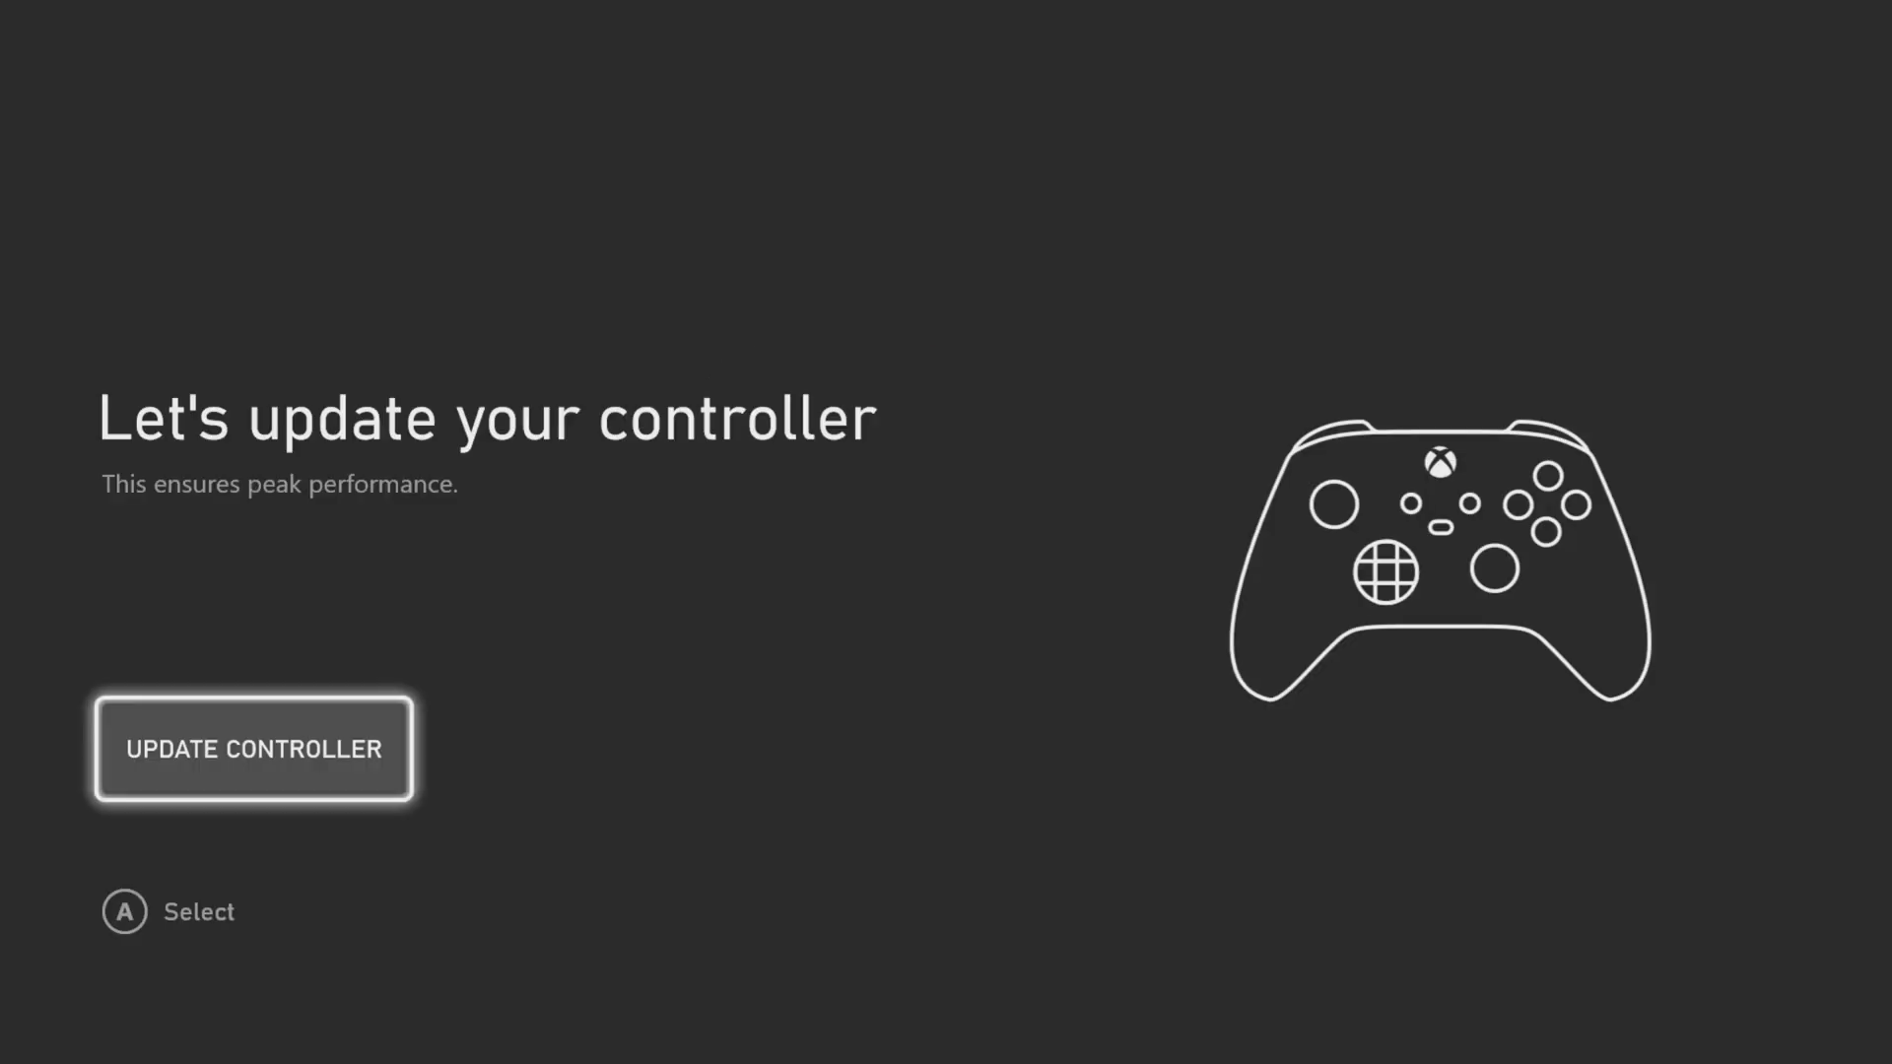
click(254, 749)
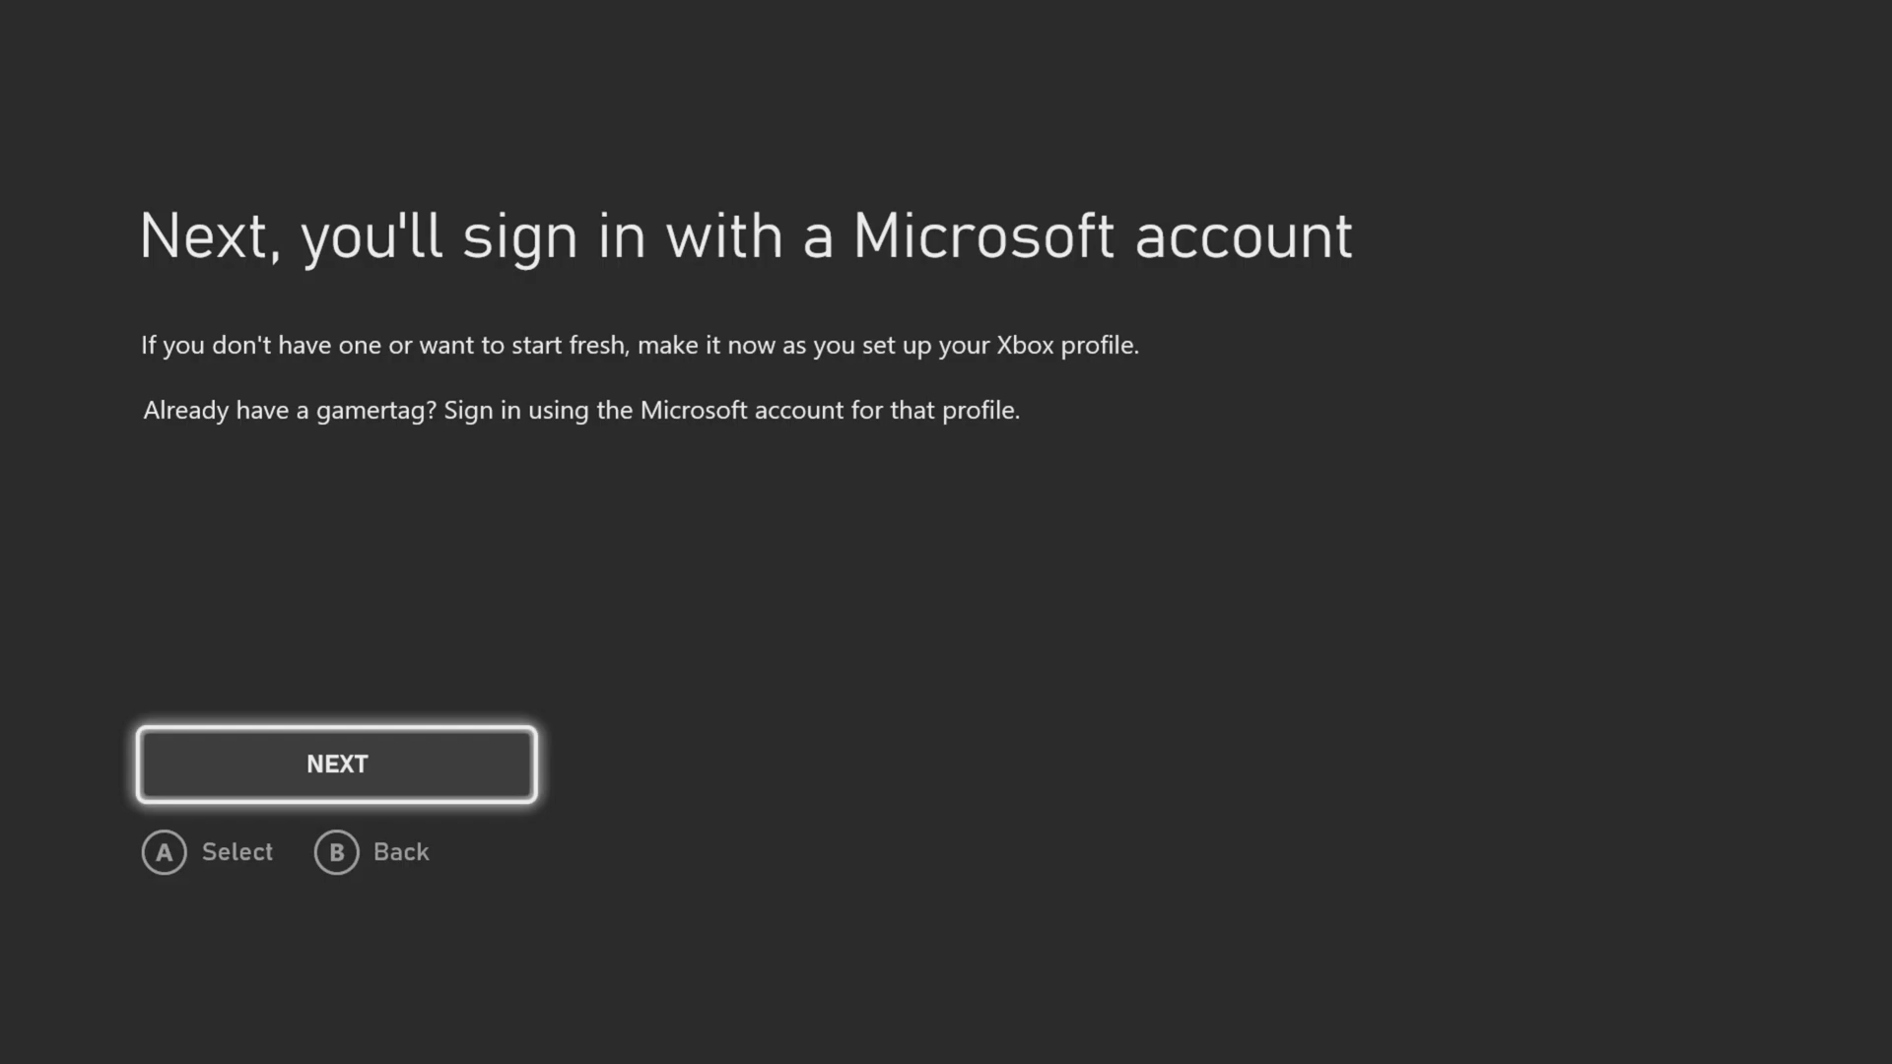
Proceed to sign-in and uncheck 'Send me info and offers' before confirming contact preferences
click(337, 765)
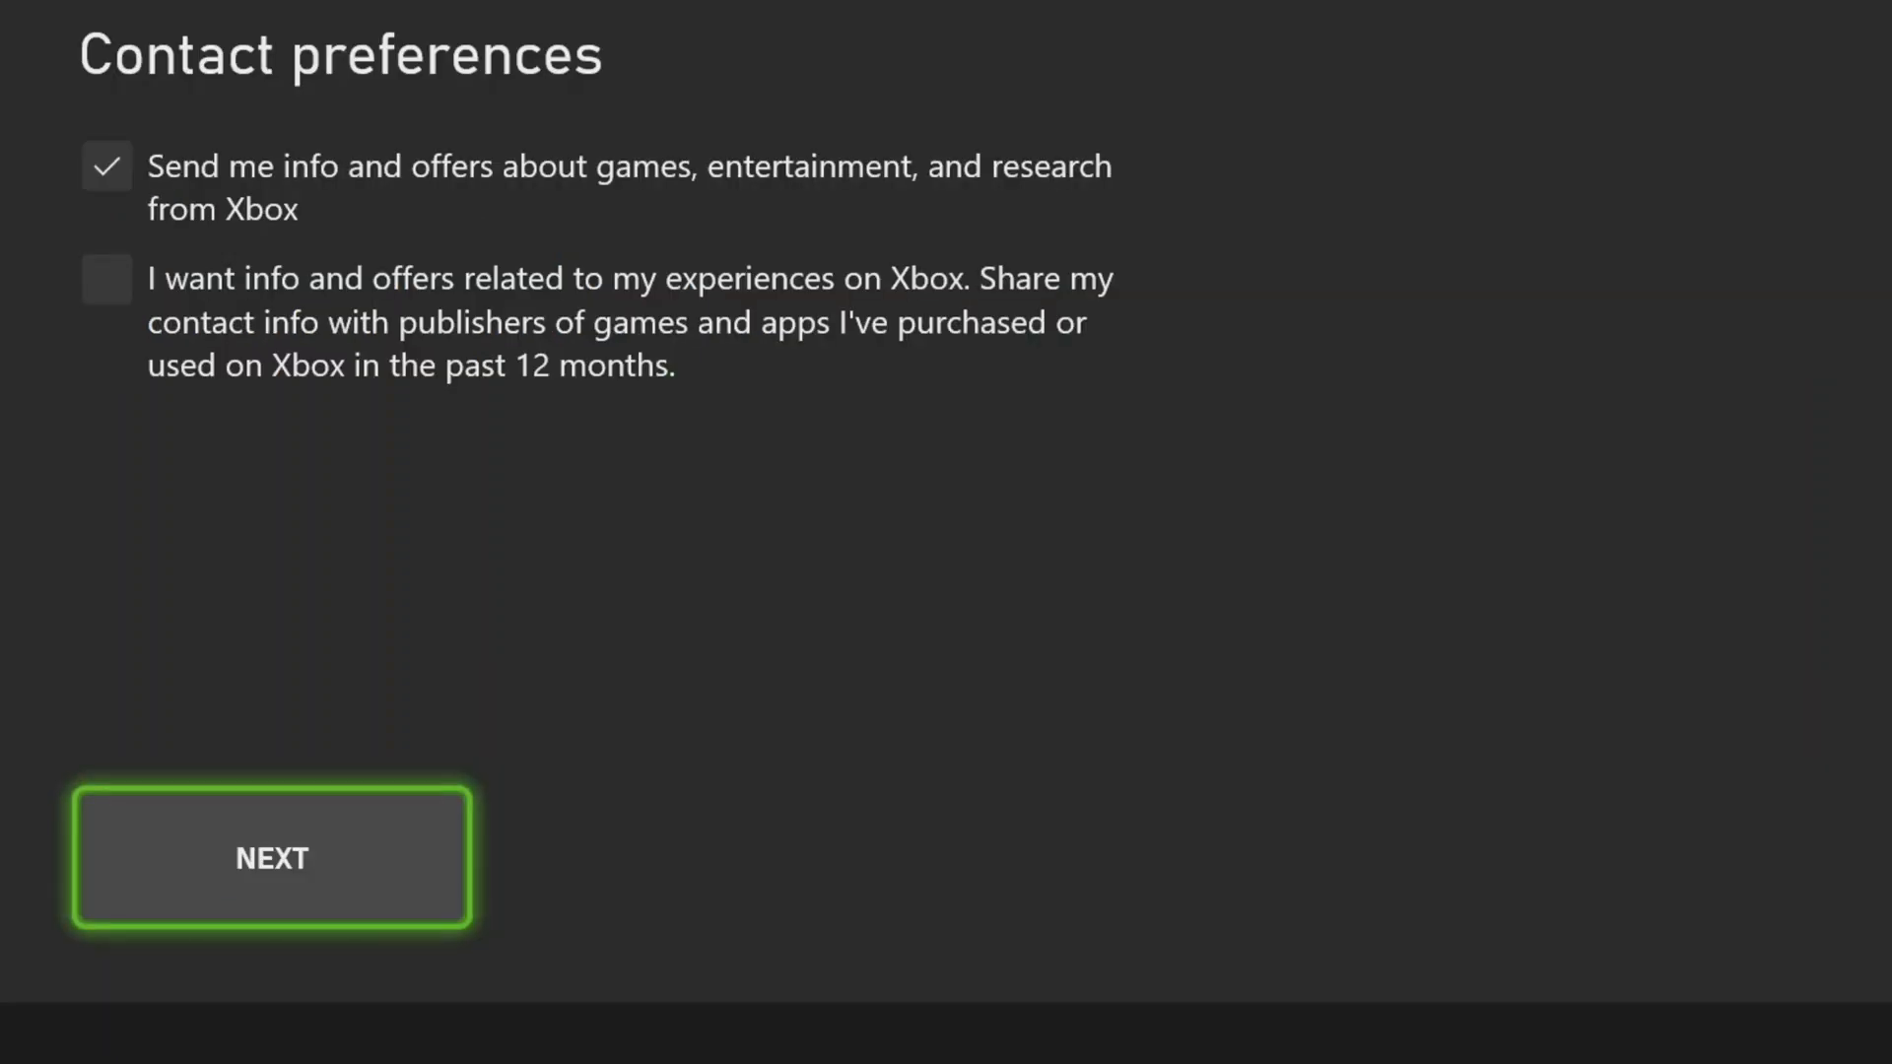
click(107, 166)
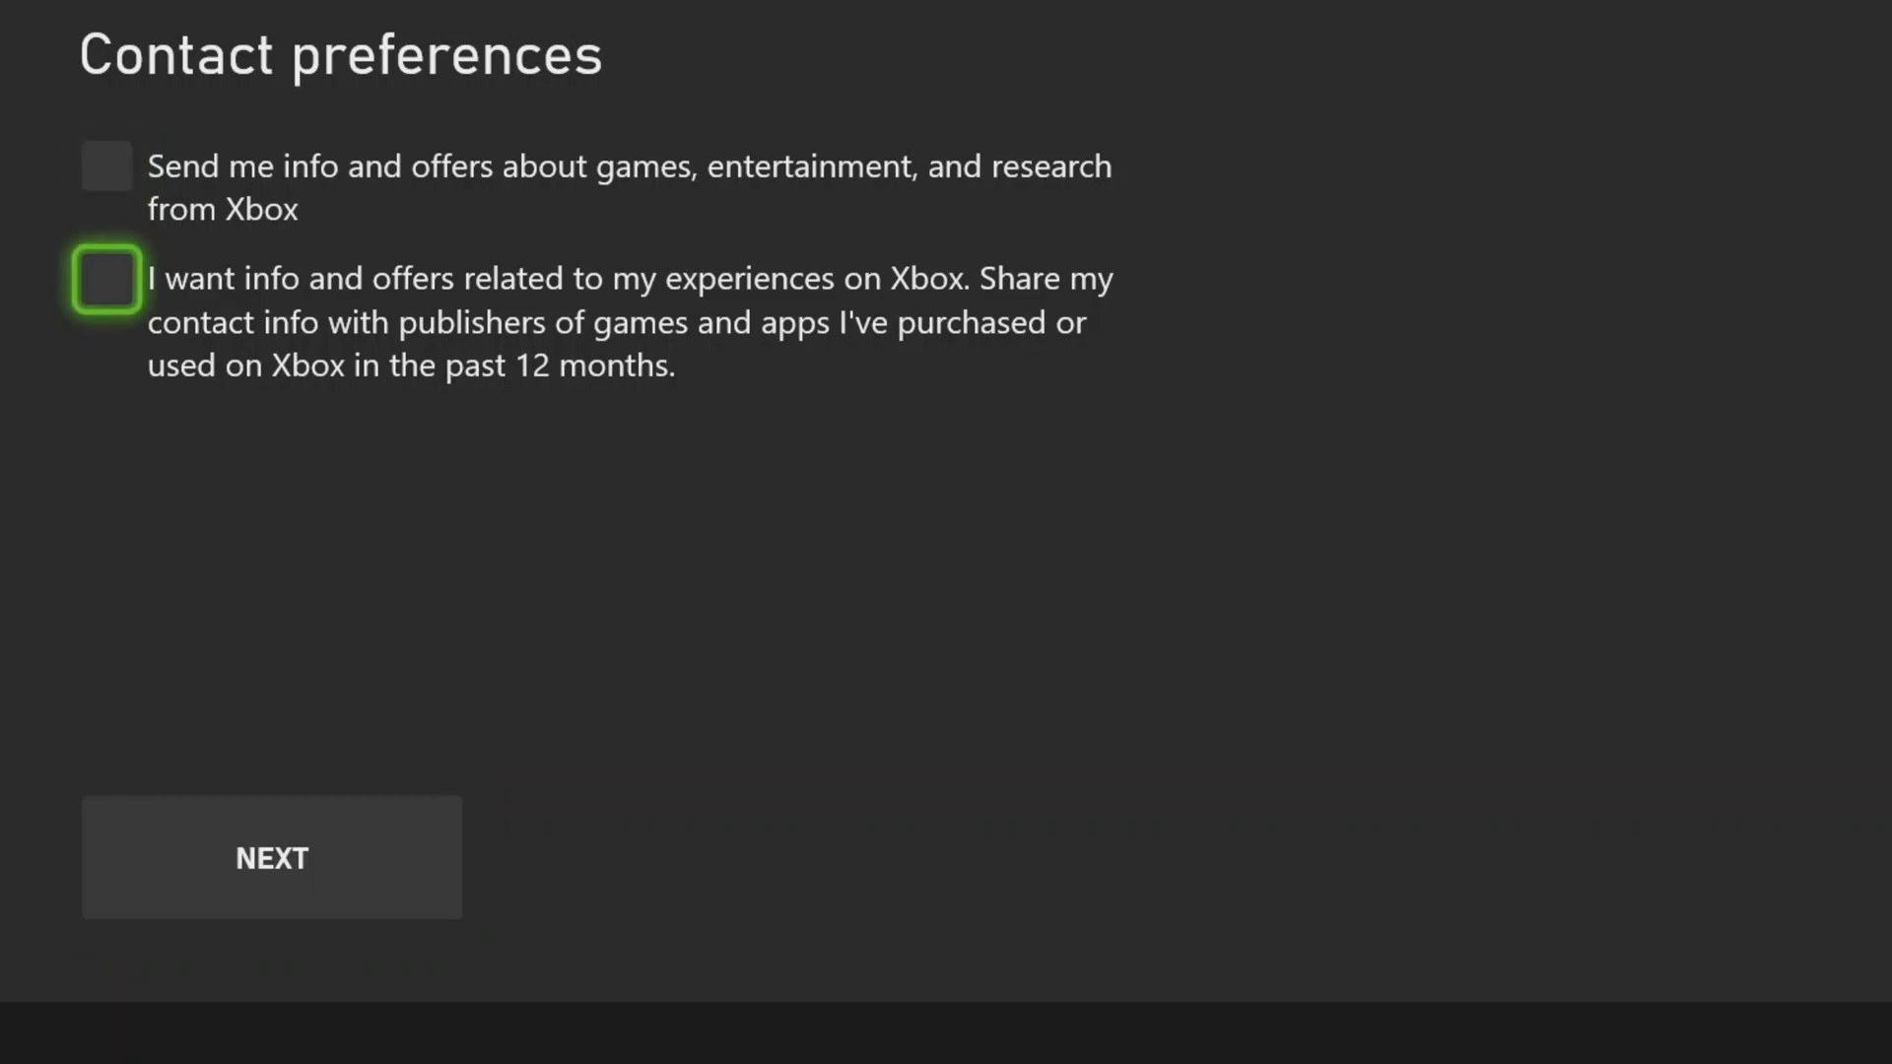
click(272, 857)
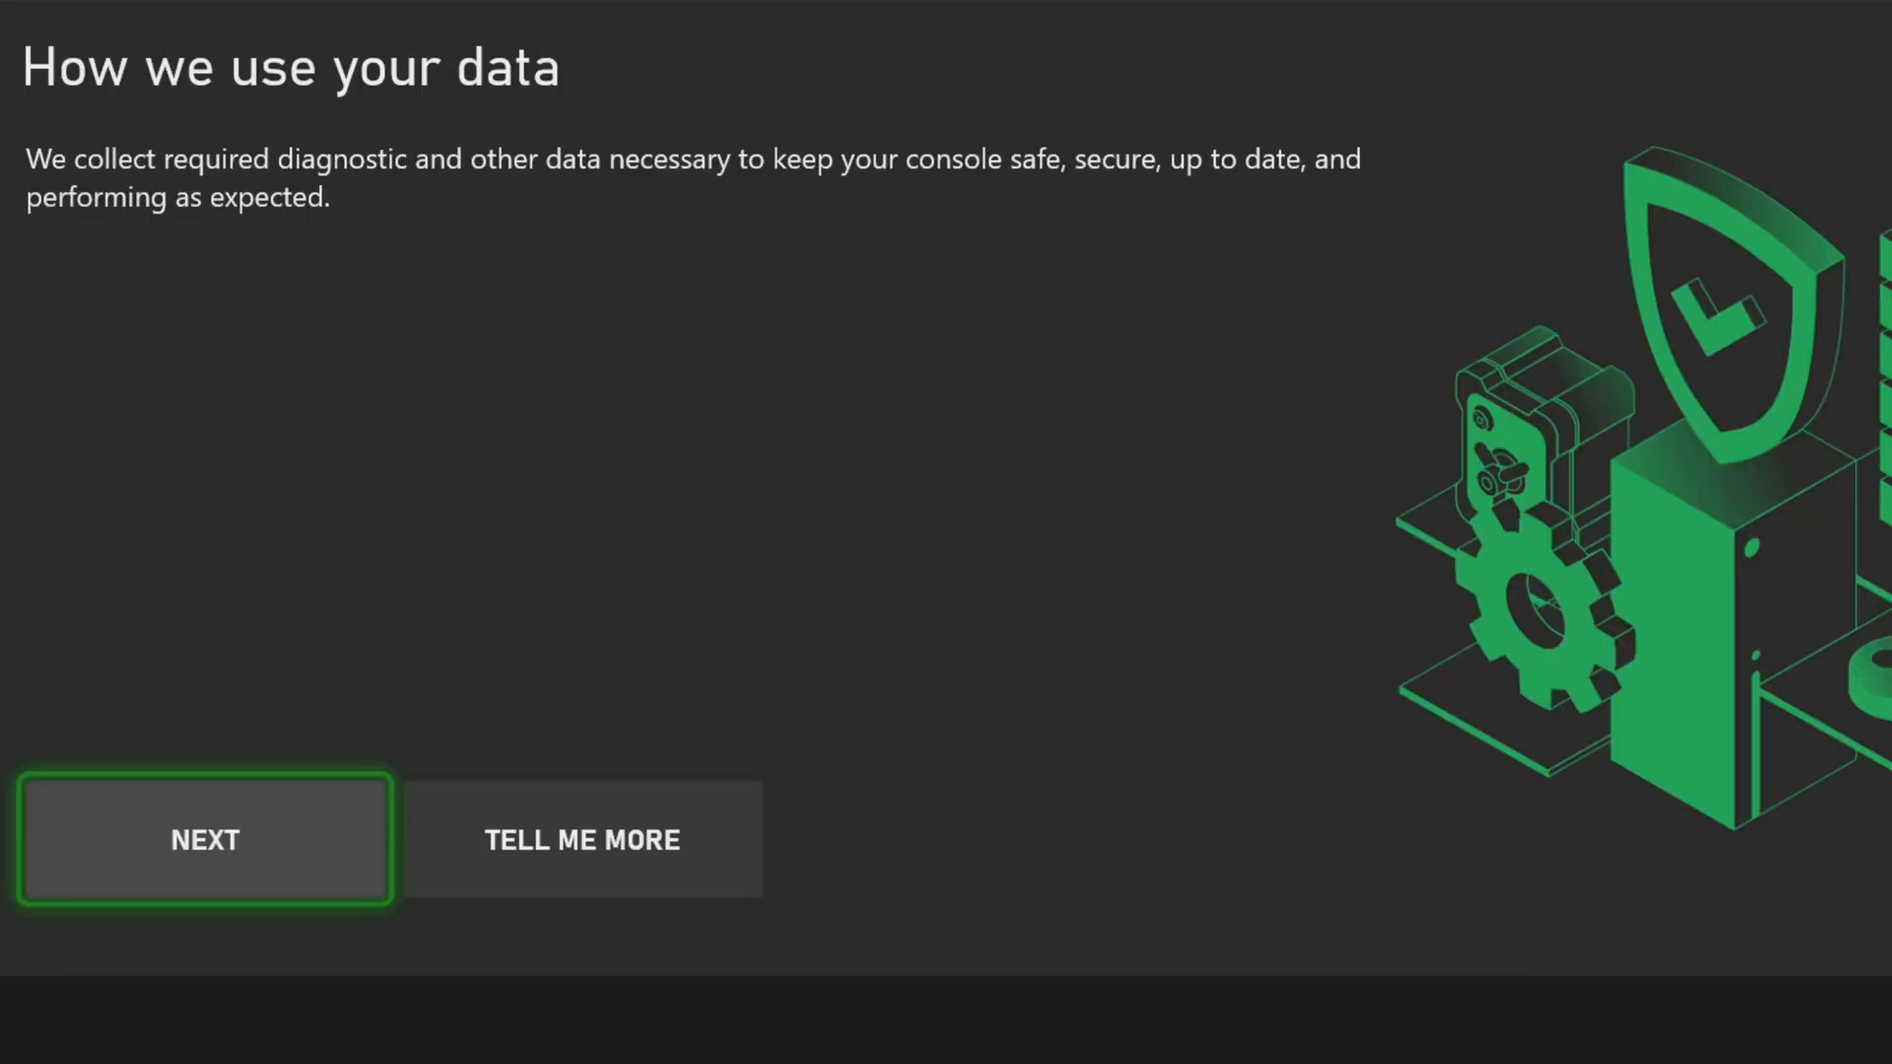
Acknowledge required data, choose NO THANKS for optional diagnostics, and pass the publishers notice
click(205, 839)
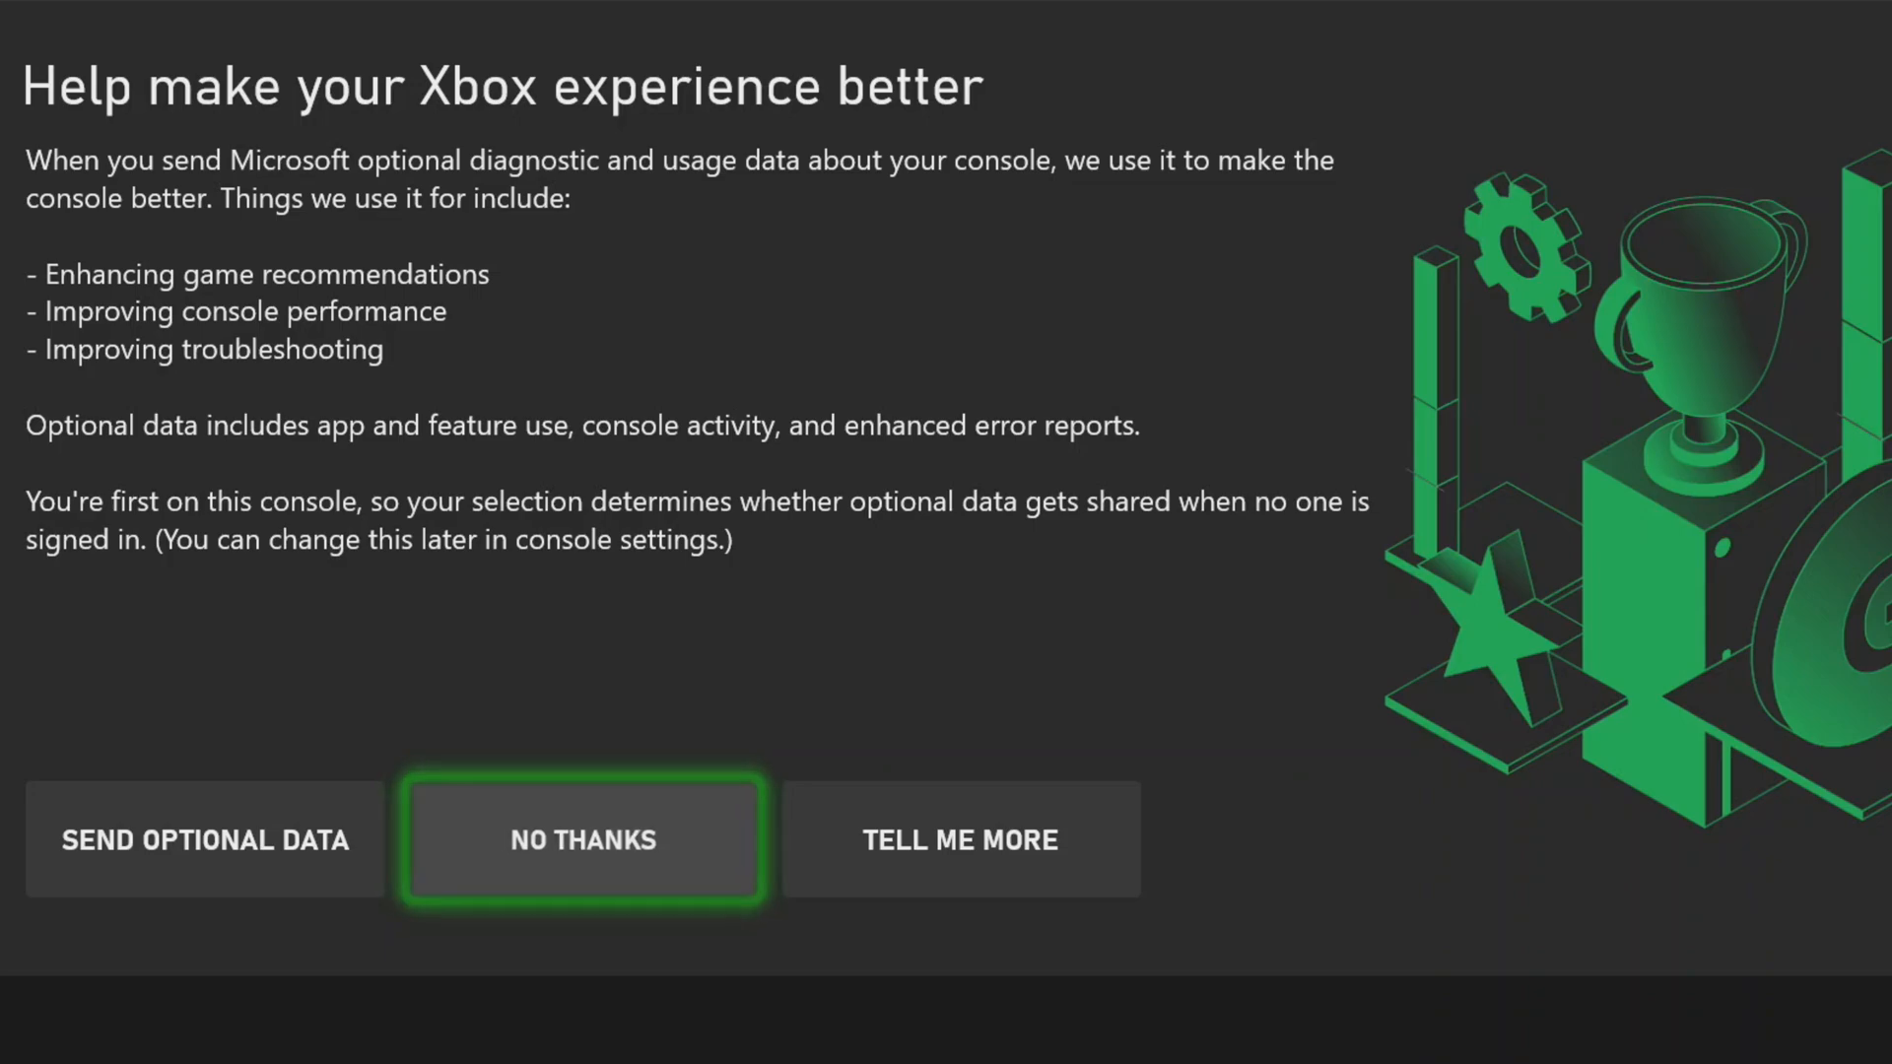
click(581, 840)
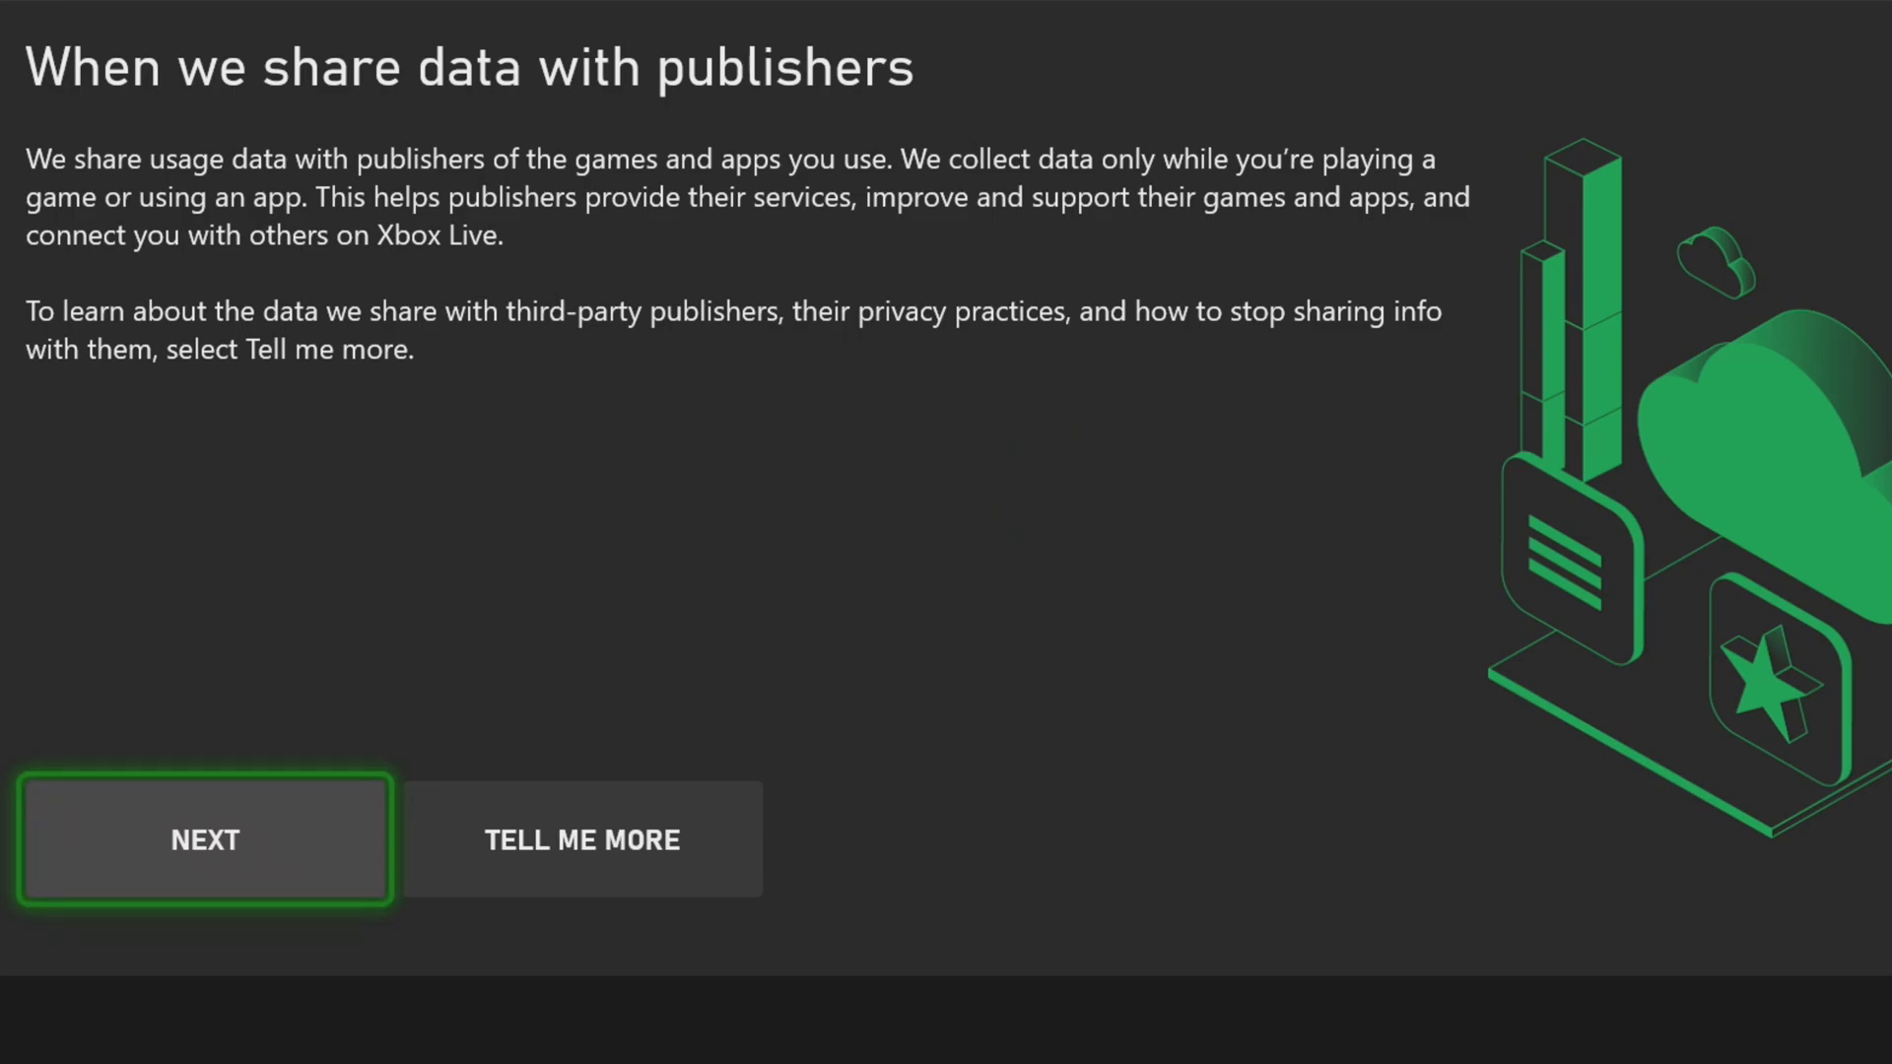
click(203, 839)
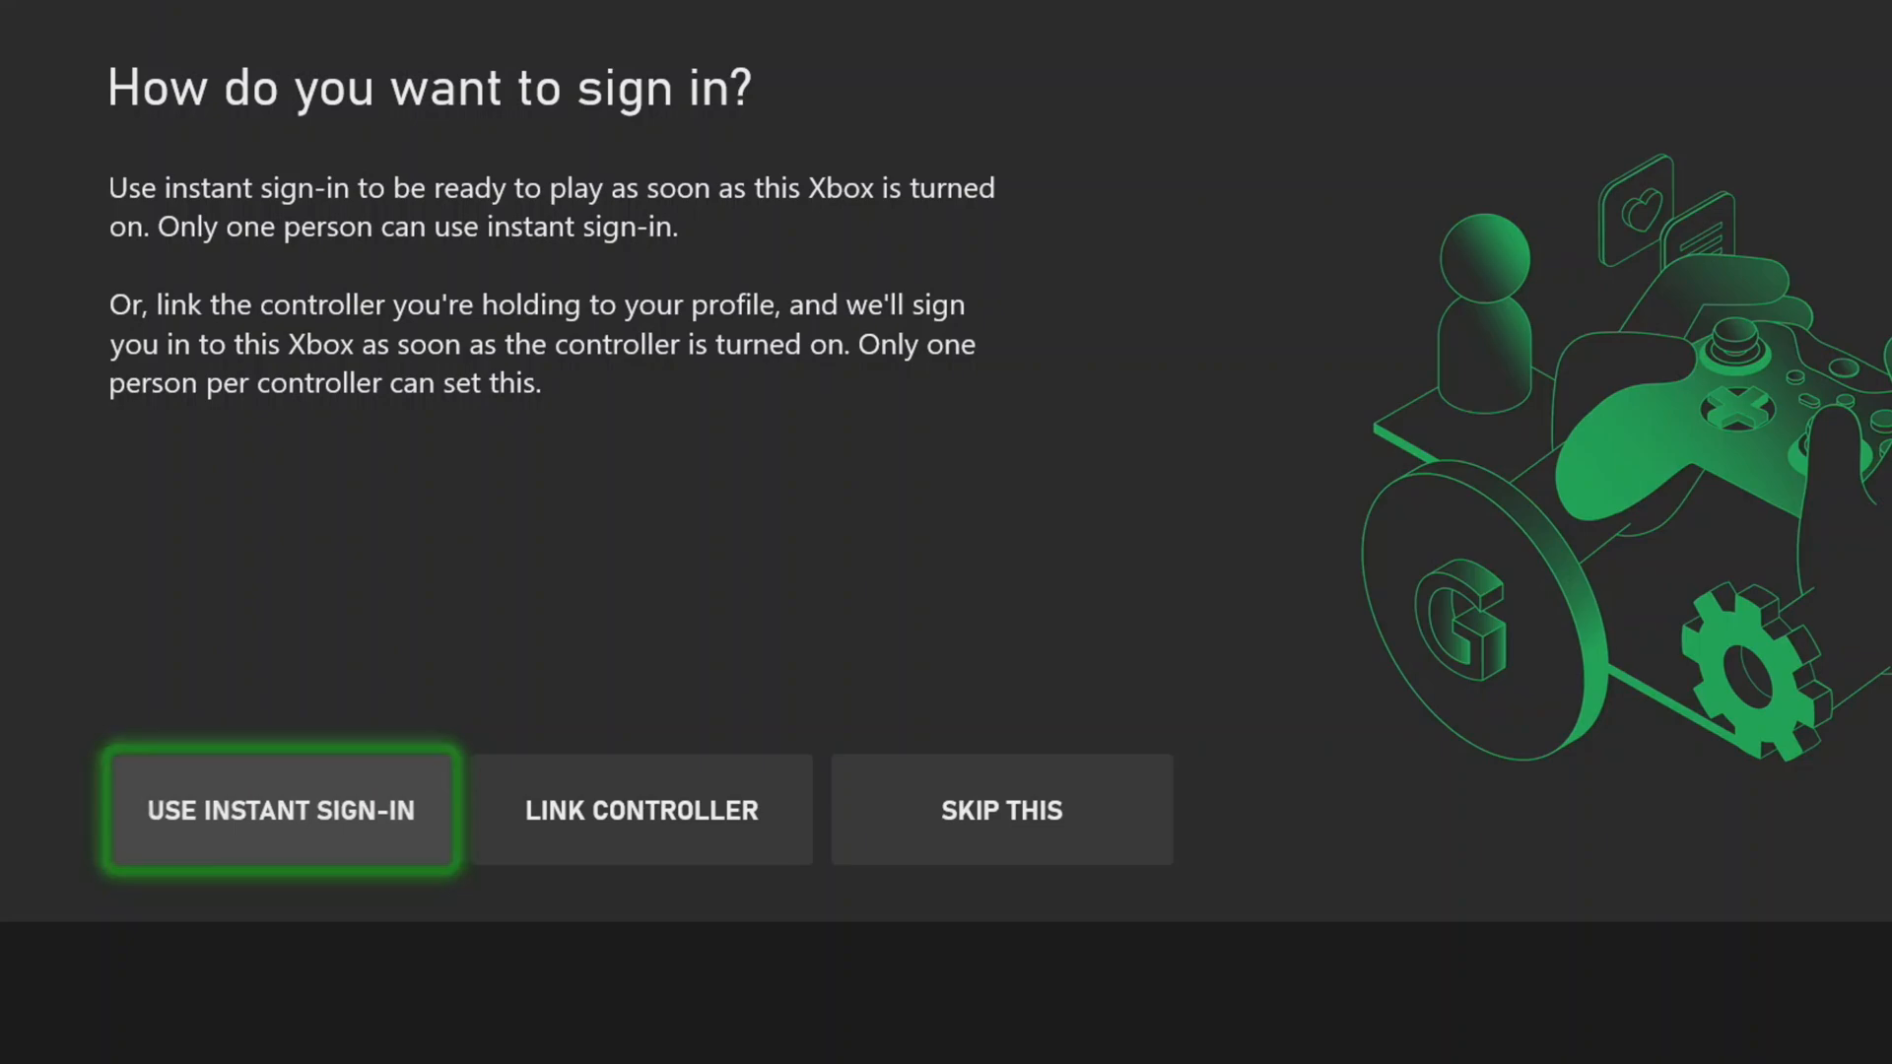
Use instant sign-in, pick the dark green tile, and choose NO THANKS on Game Pass Ultimate
click(280, 810)
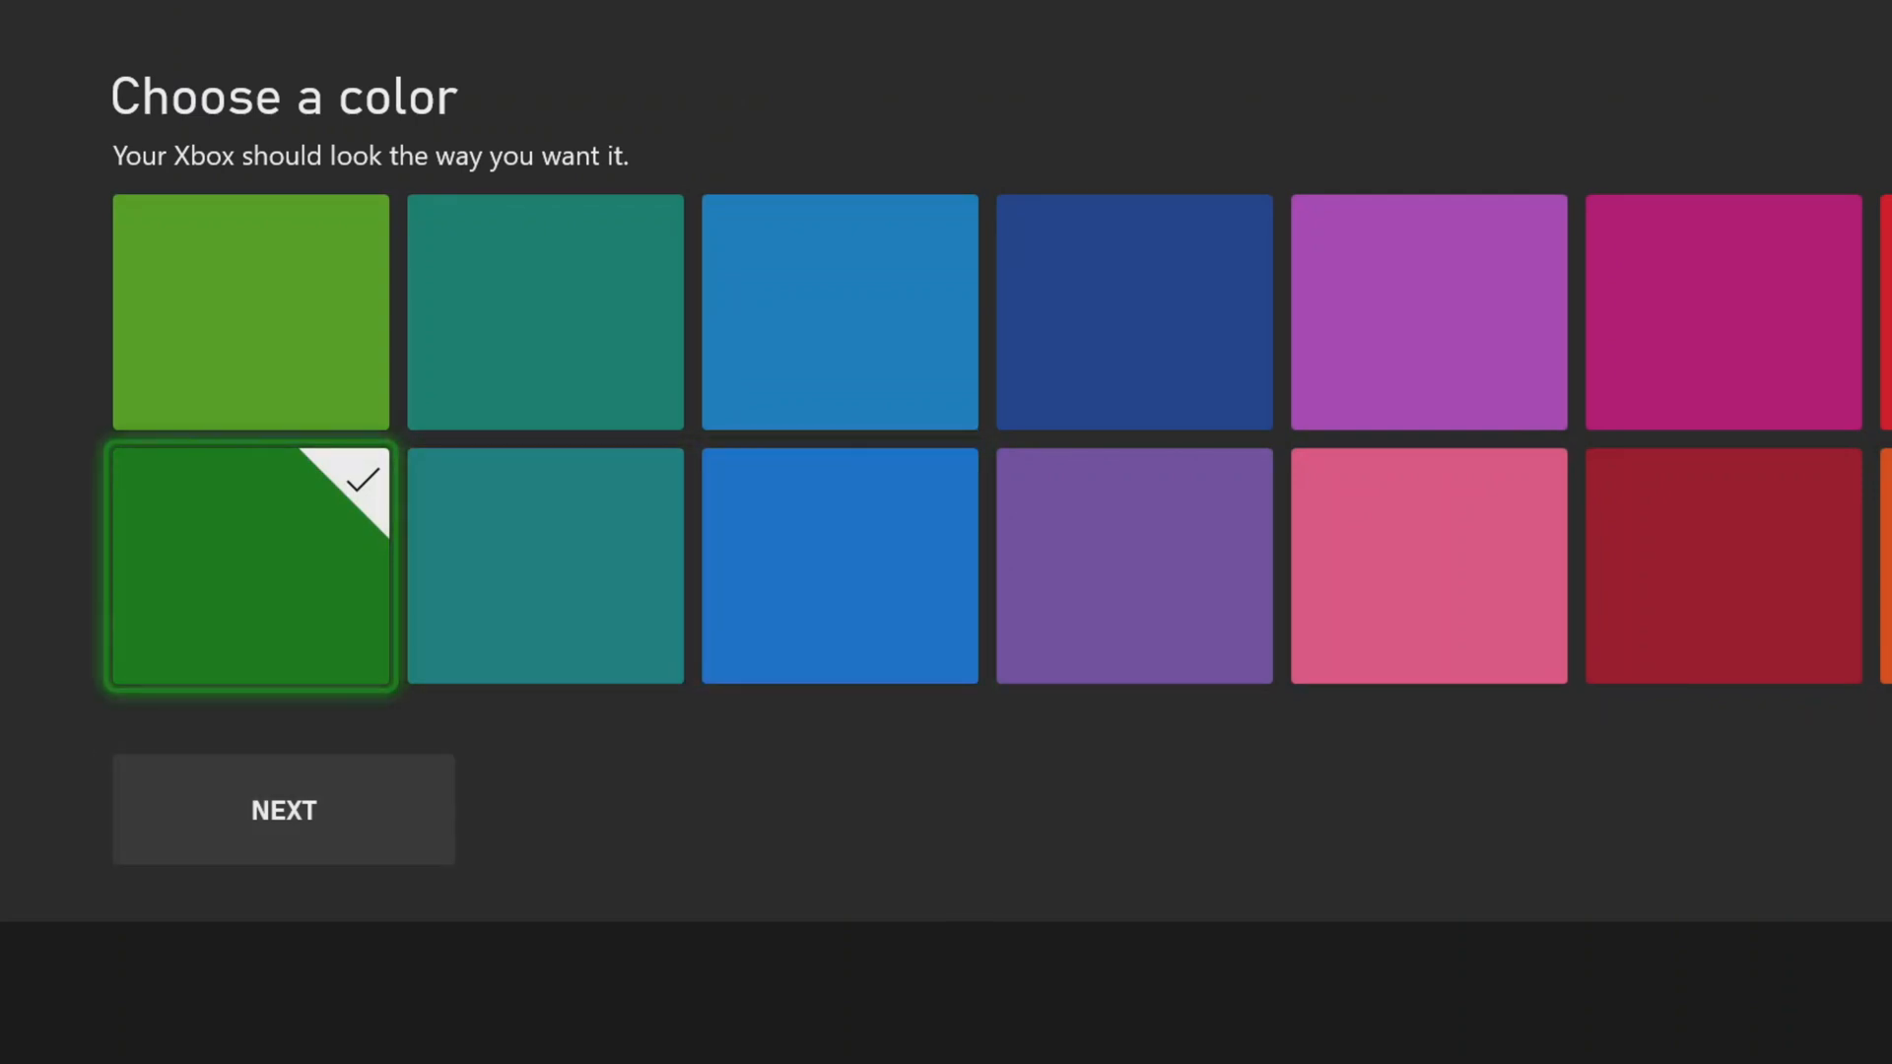
click(282, 810)
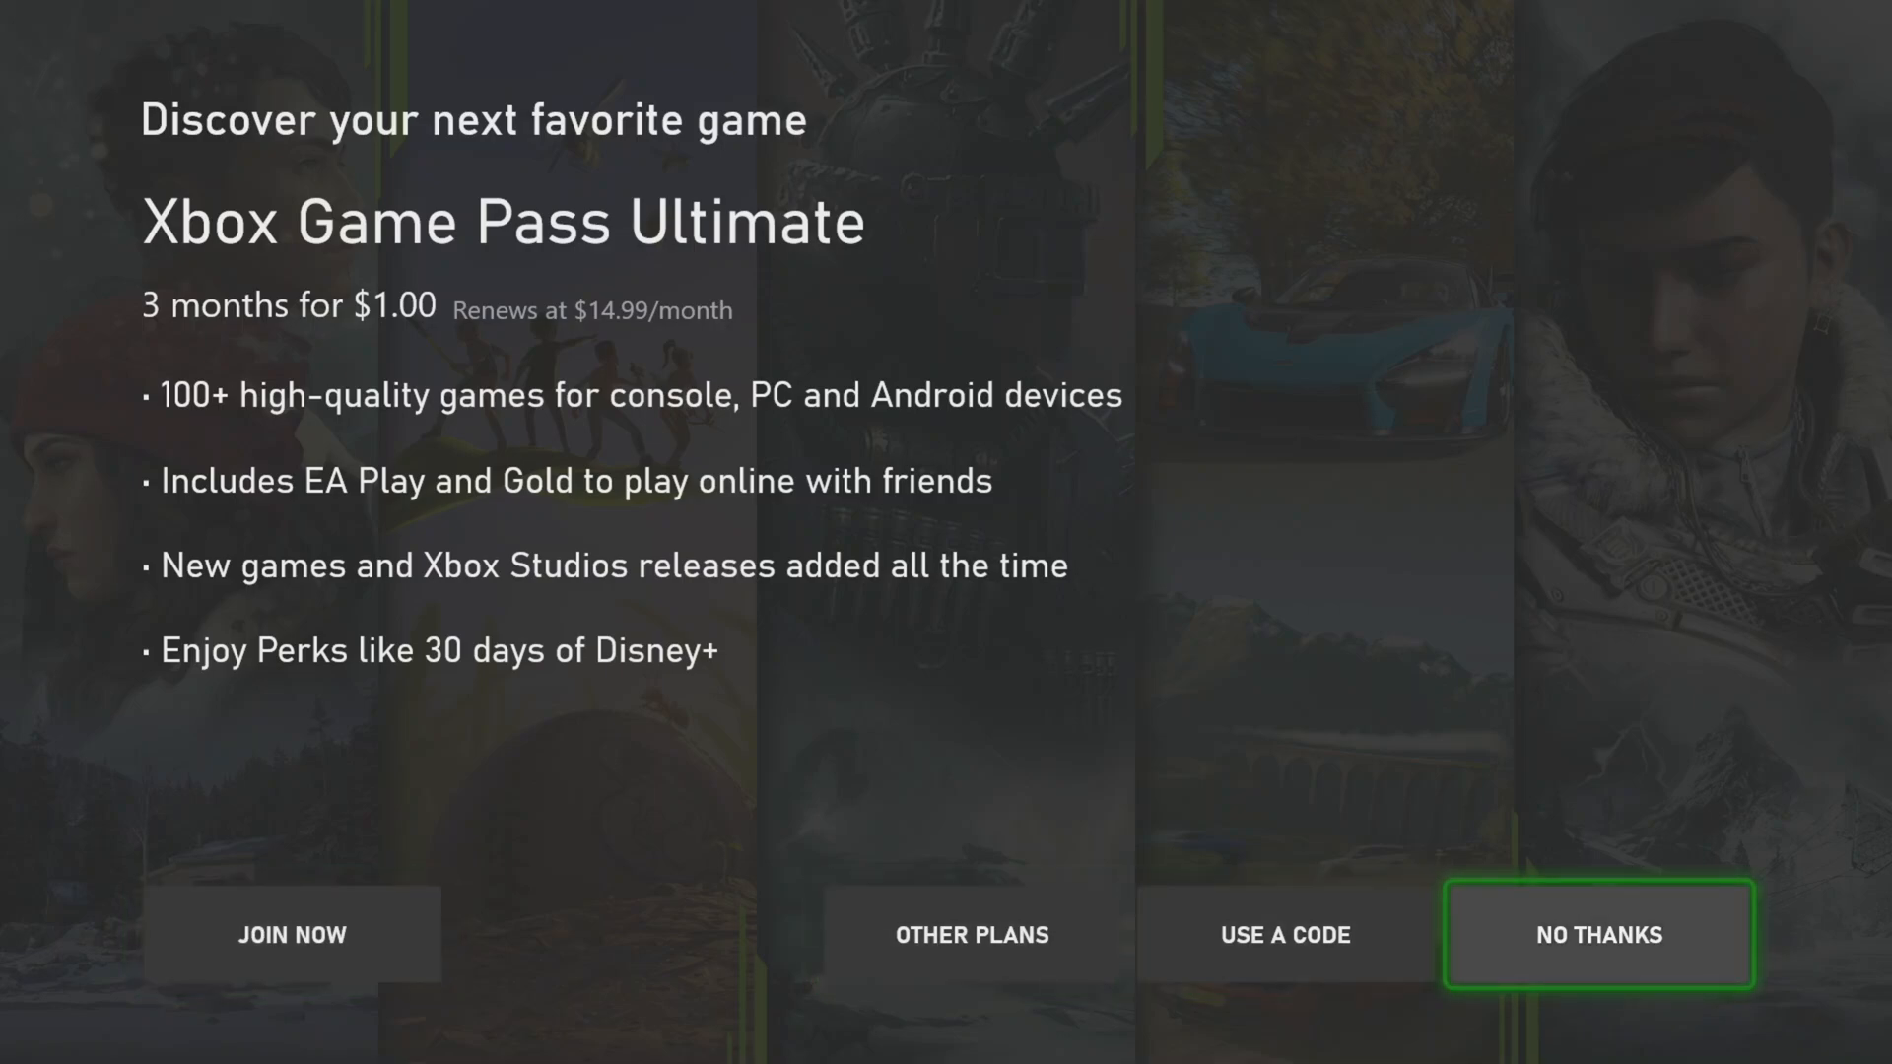
click(1598, 934)
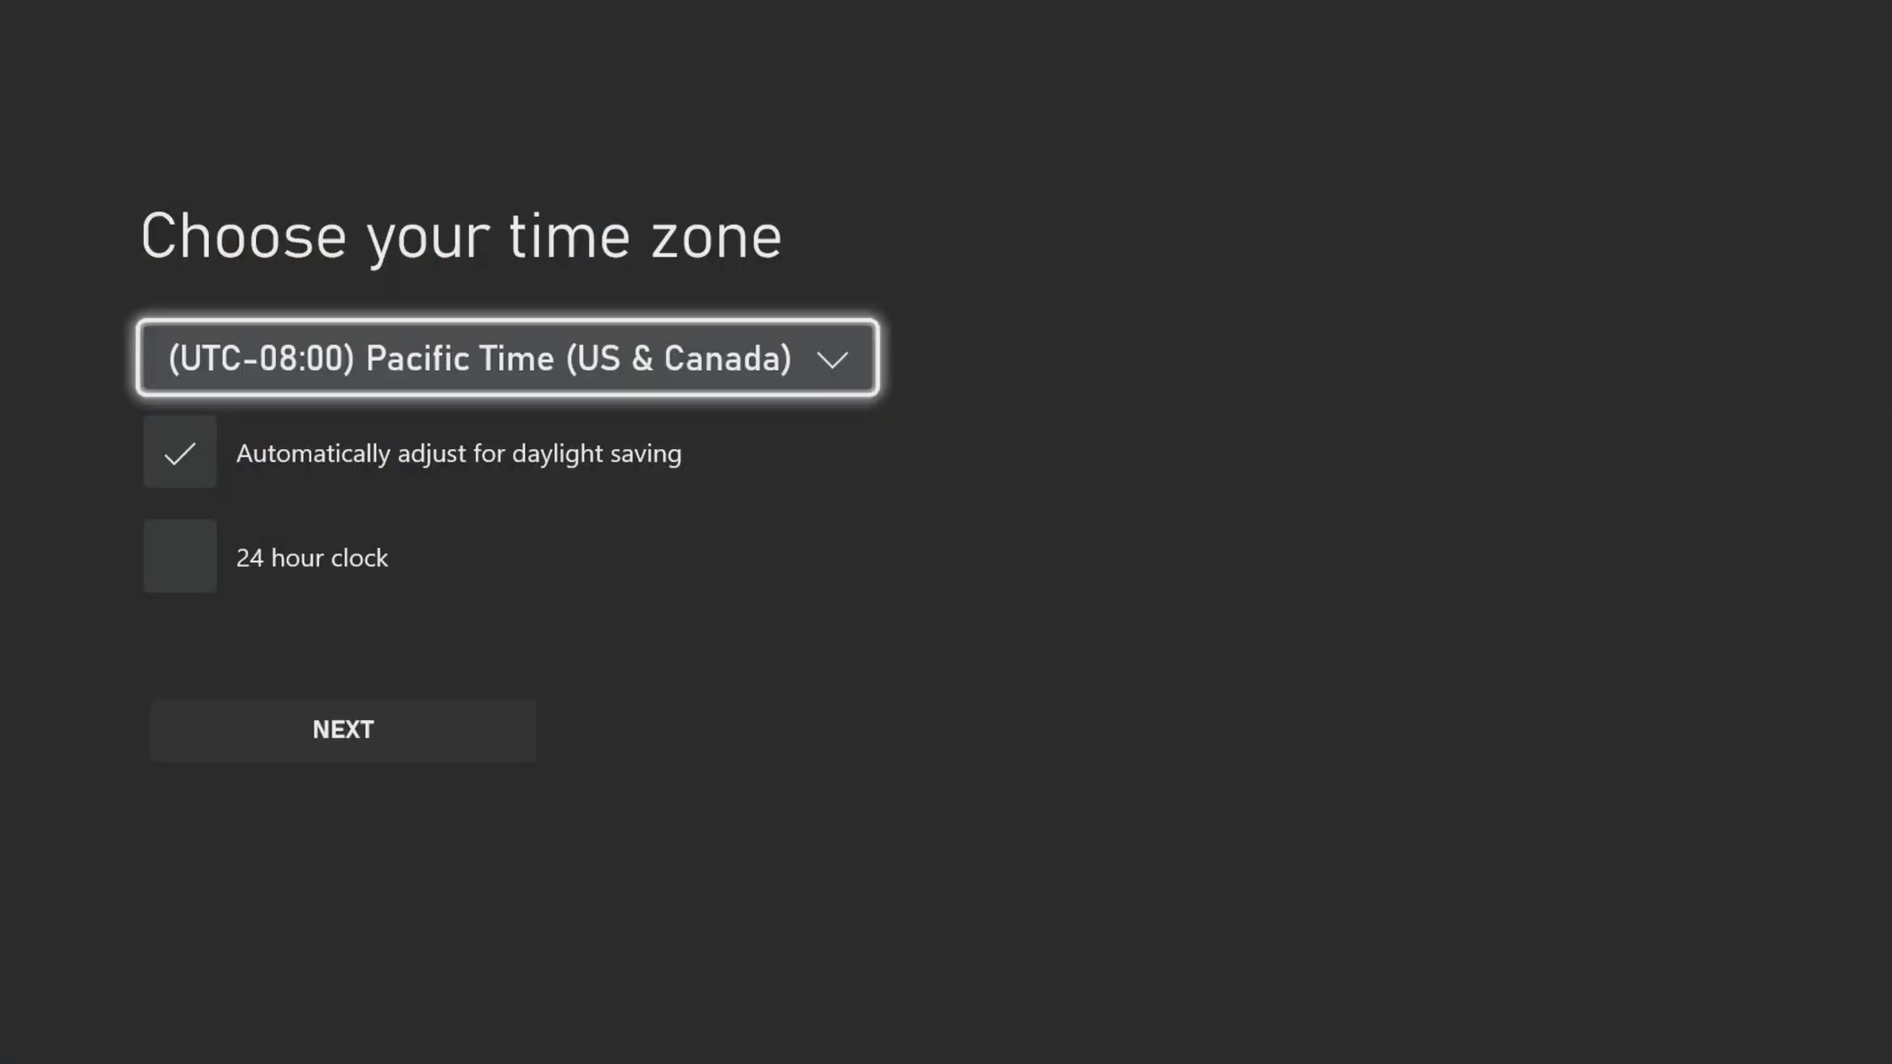
Select (UTC-05:00) Eastern Time (US & Canada) from the dropdown and confirm
click(507, 357)
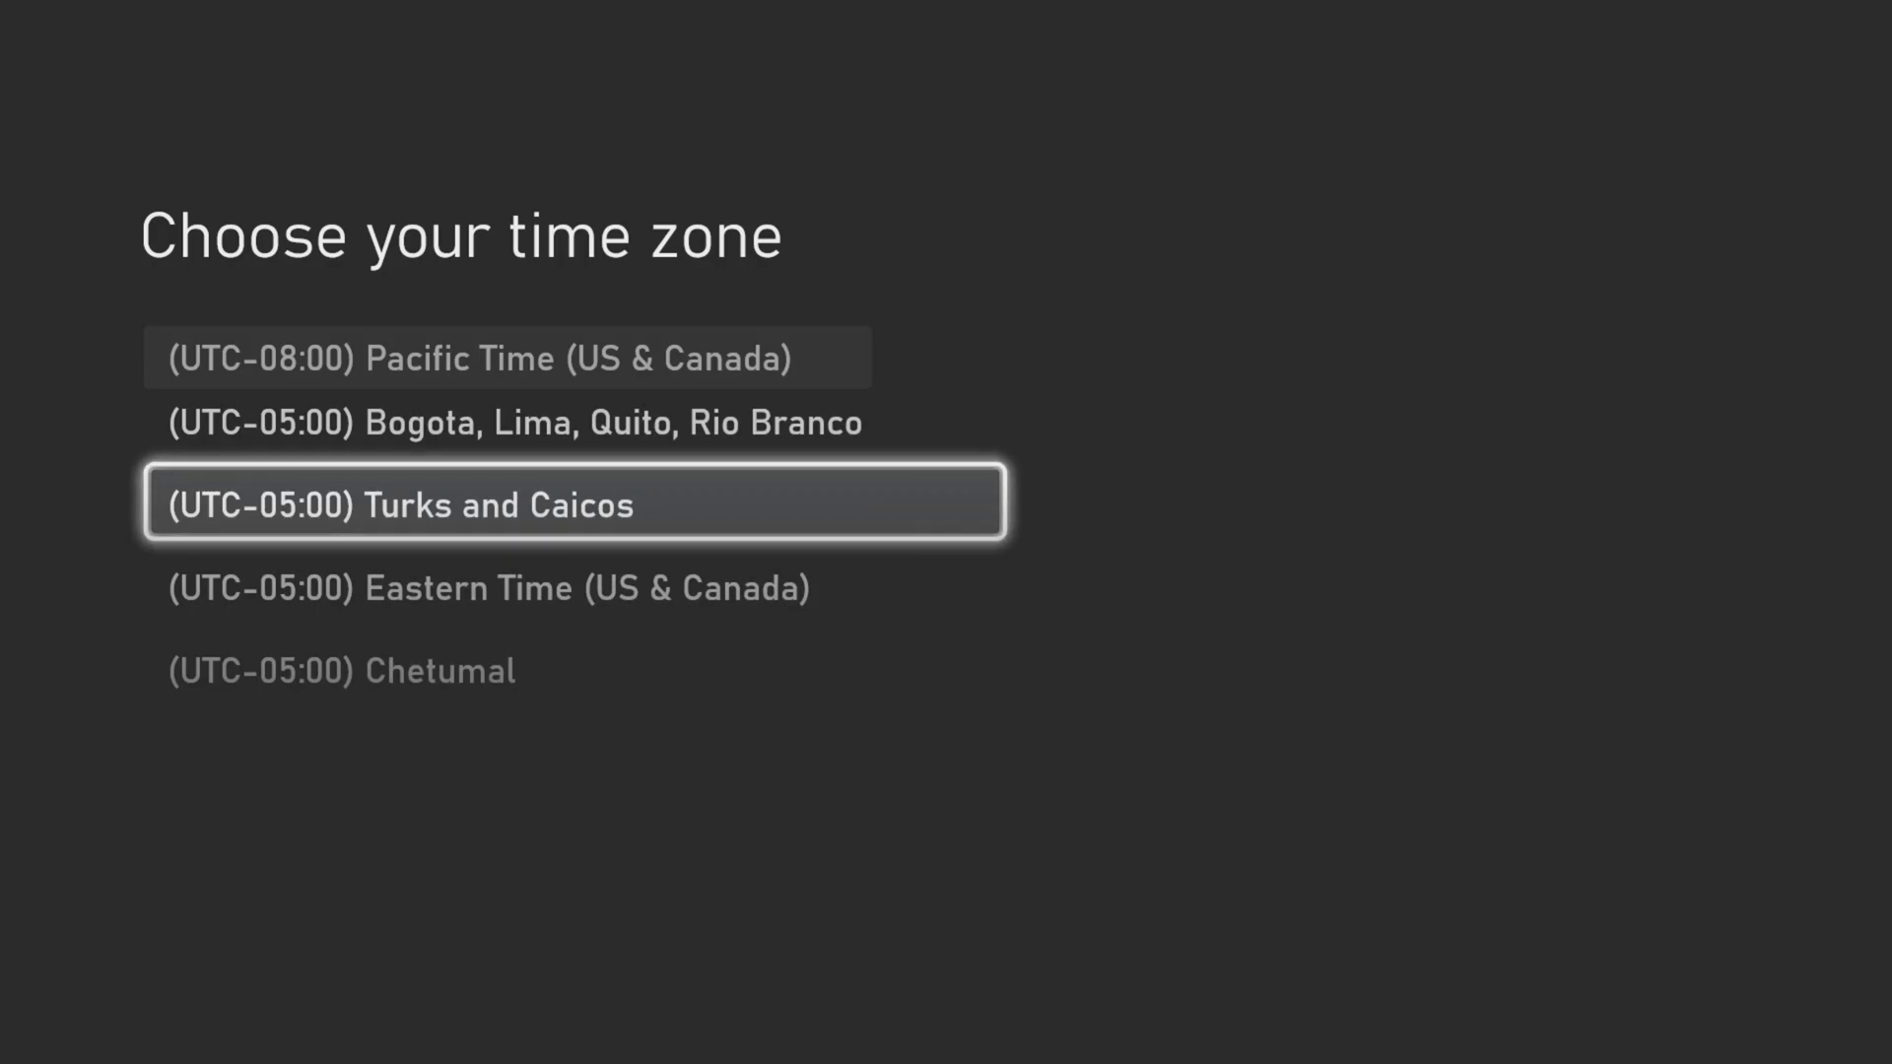
click(489, 589)
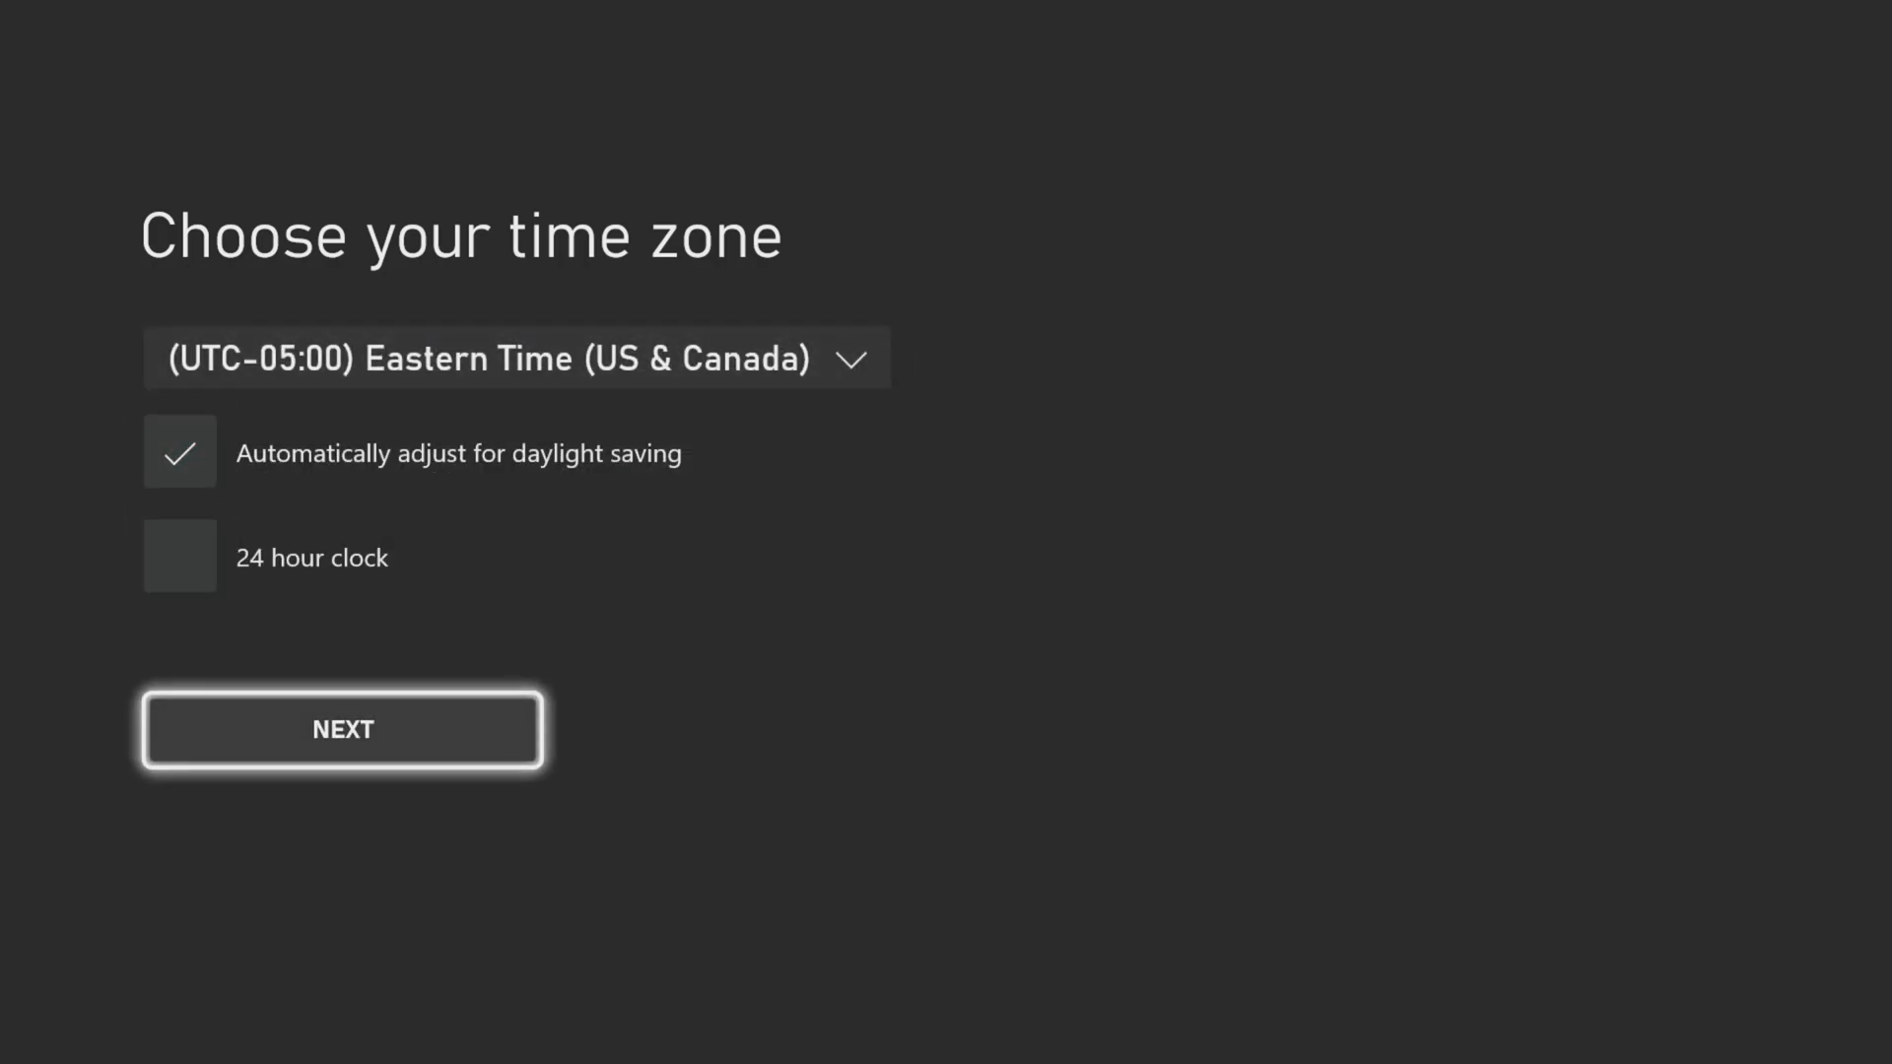
click(343, 730)
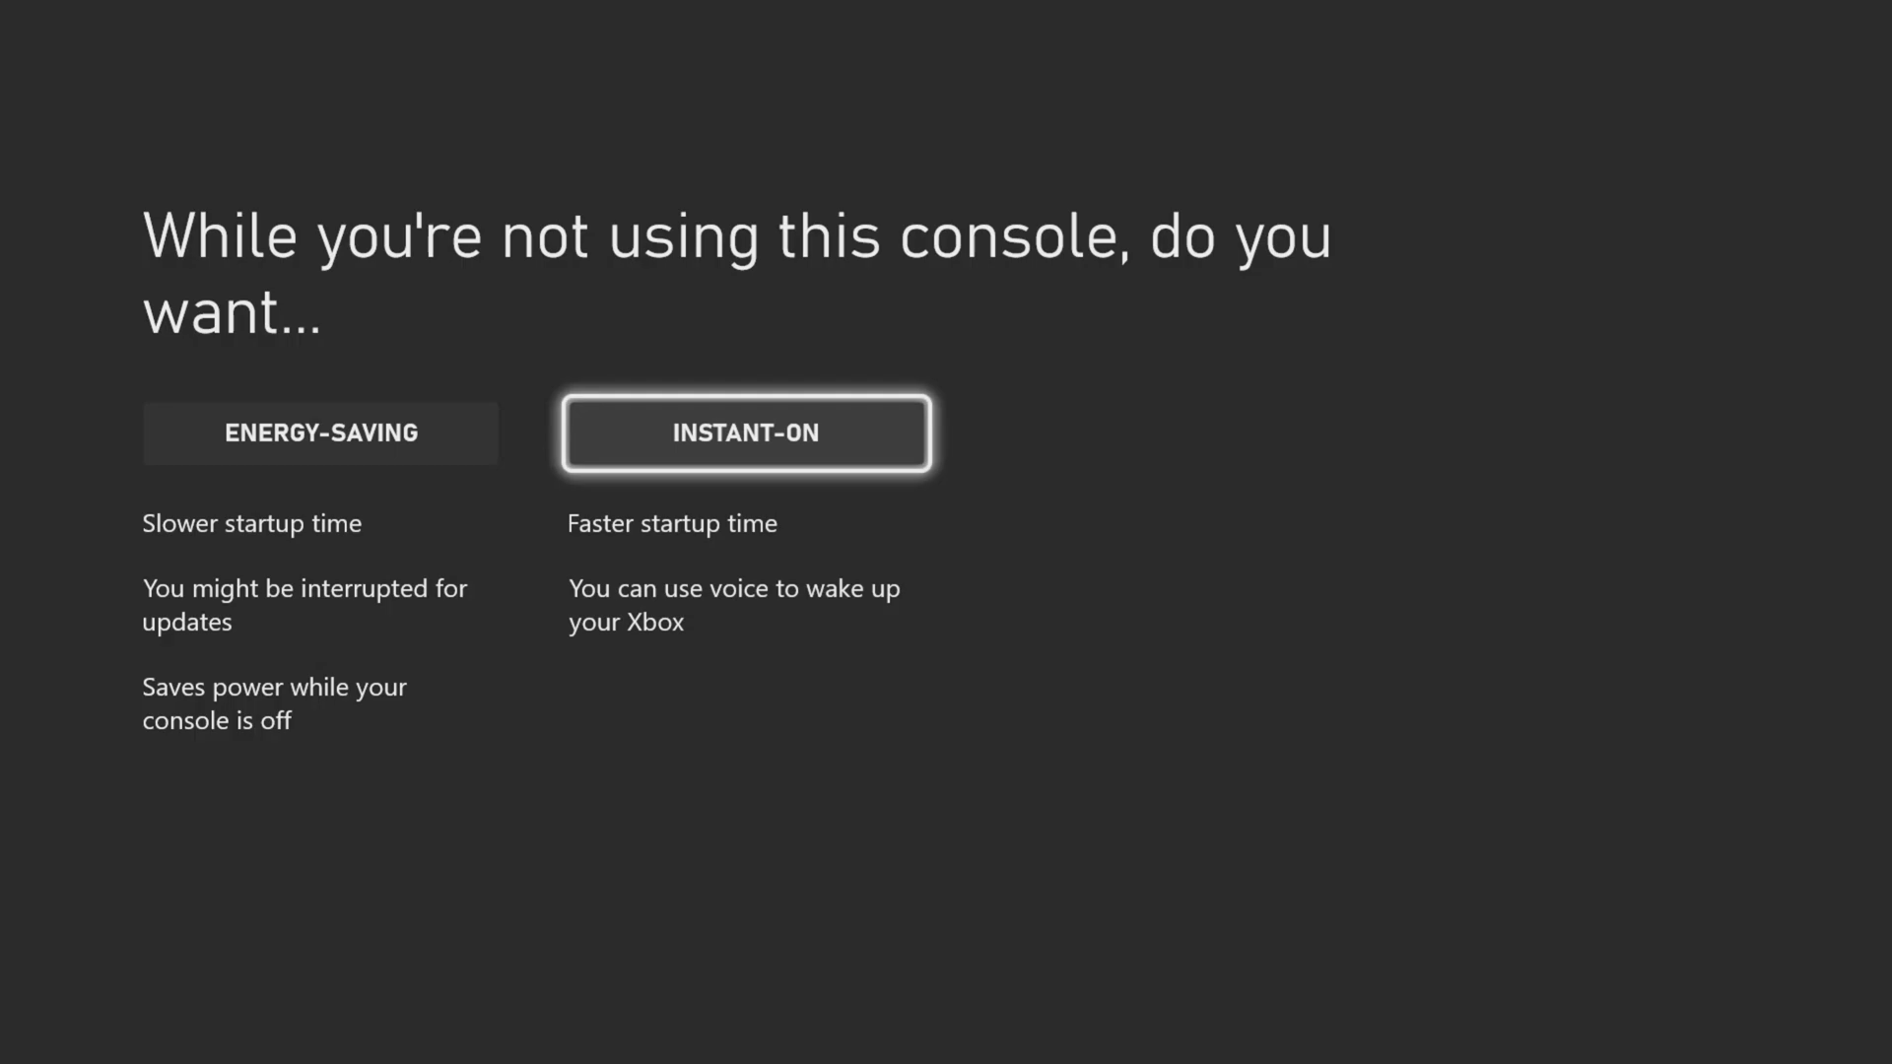
Select INSTANT-ON power mode and keep 'Keep my games and apps up to date' checked to finish
click(744, 432)
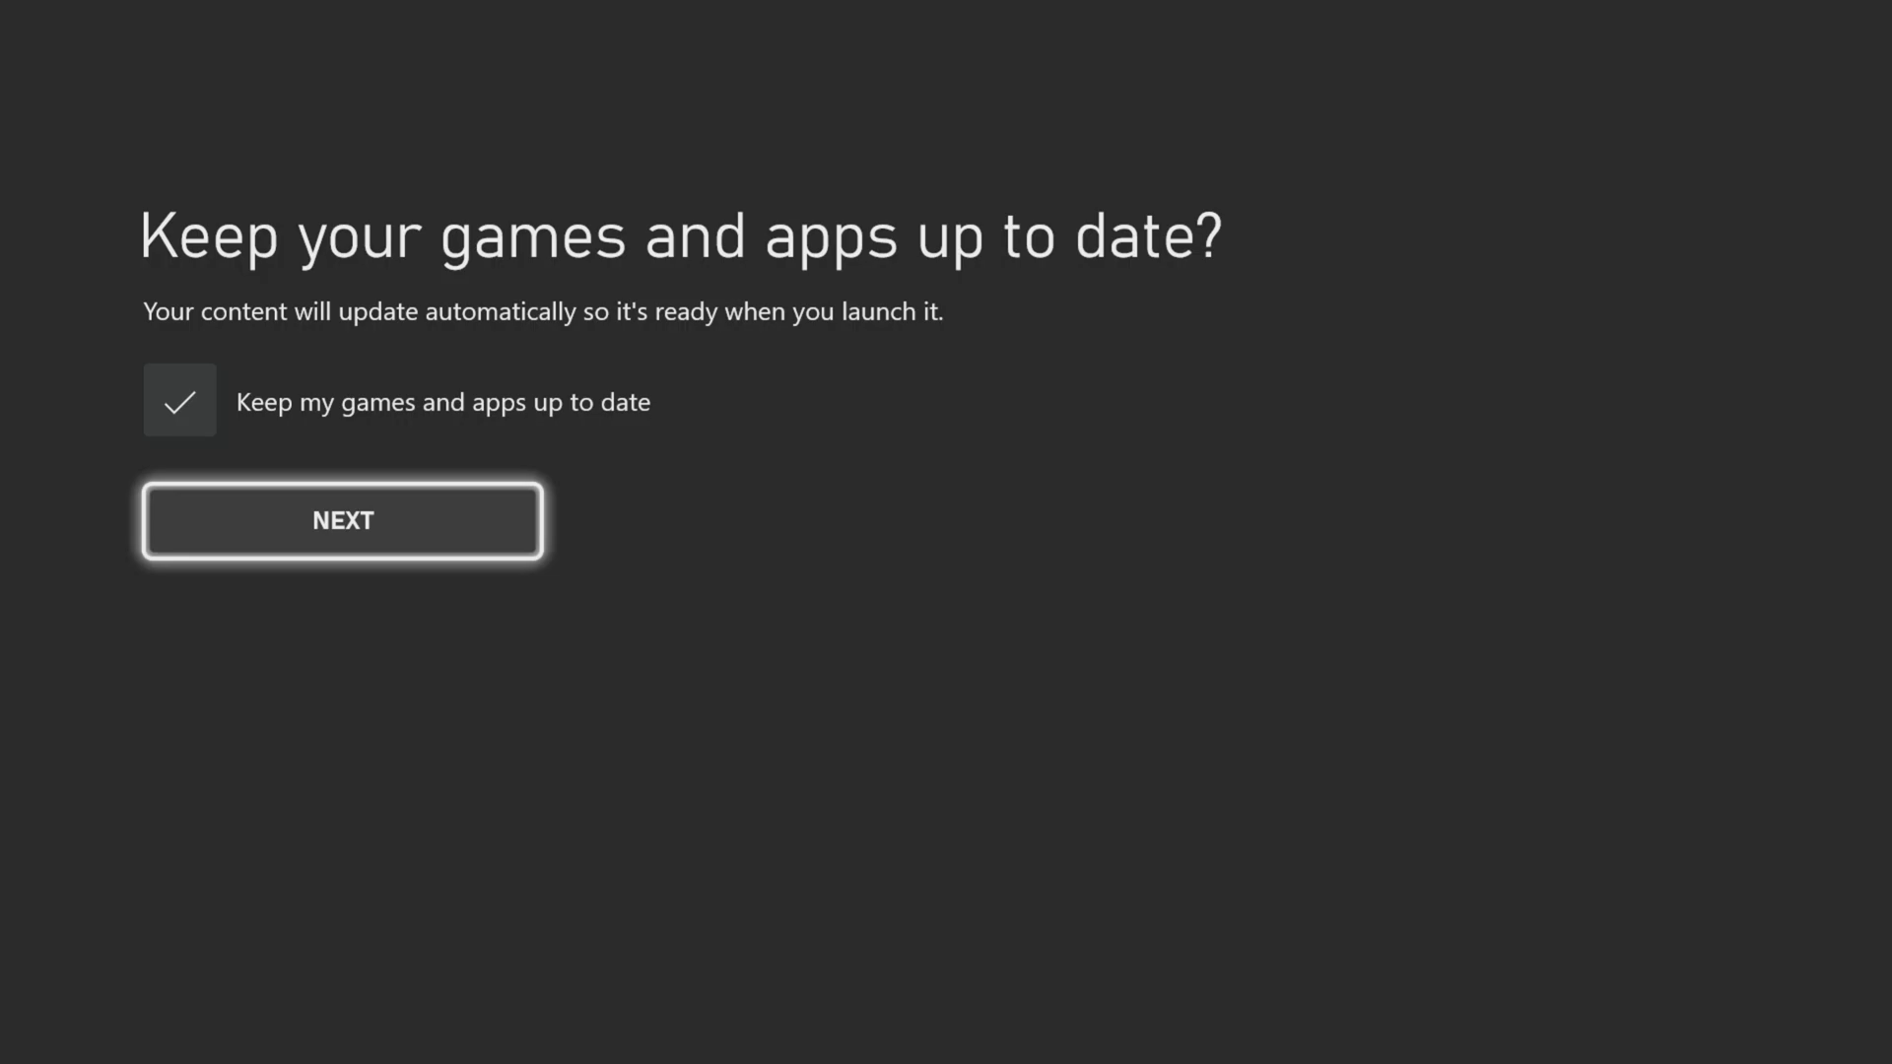
click(341, 520)
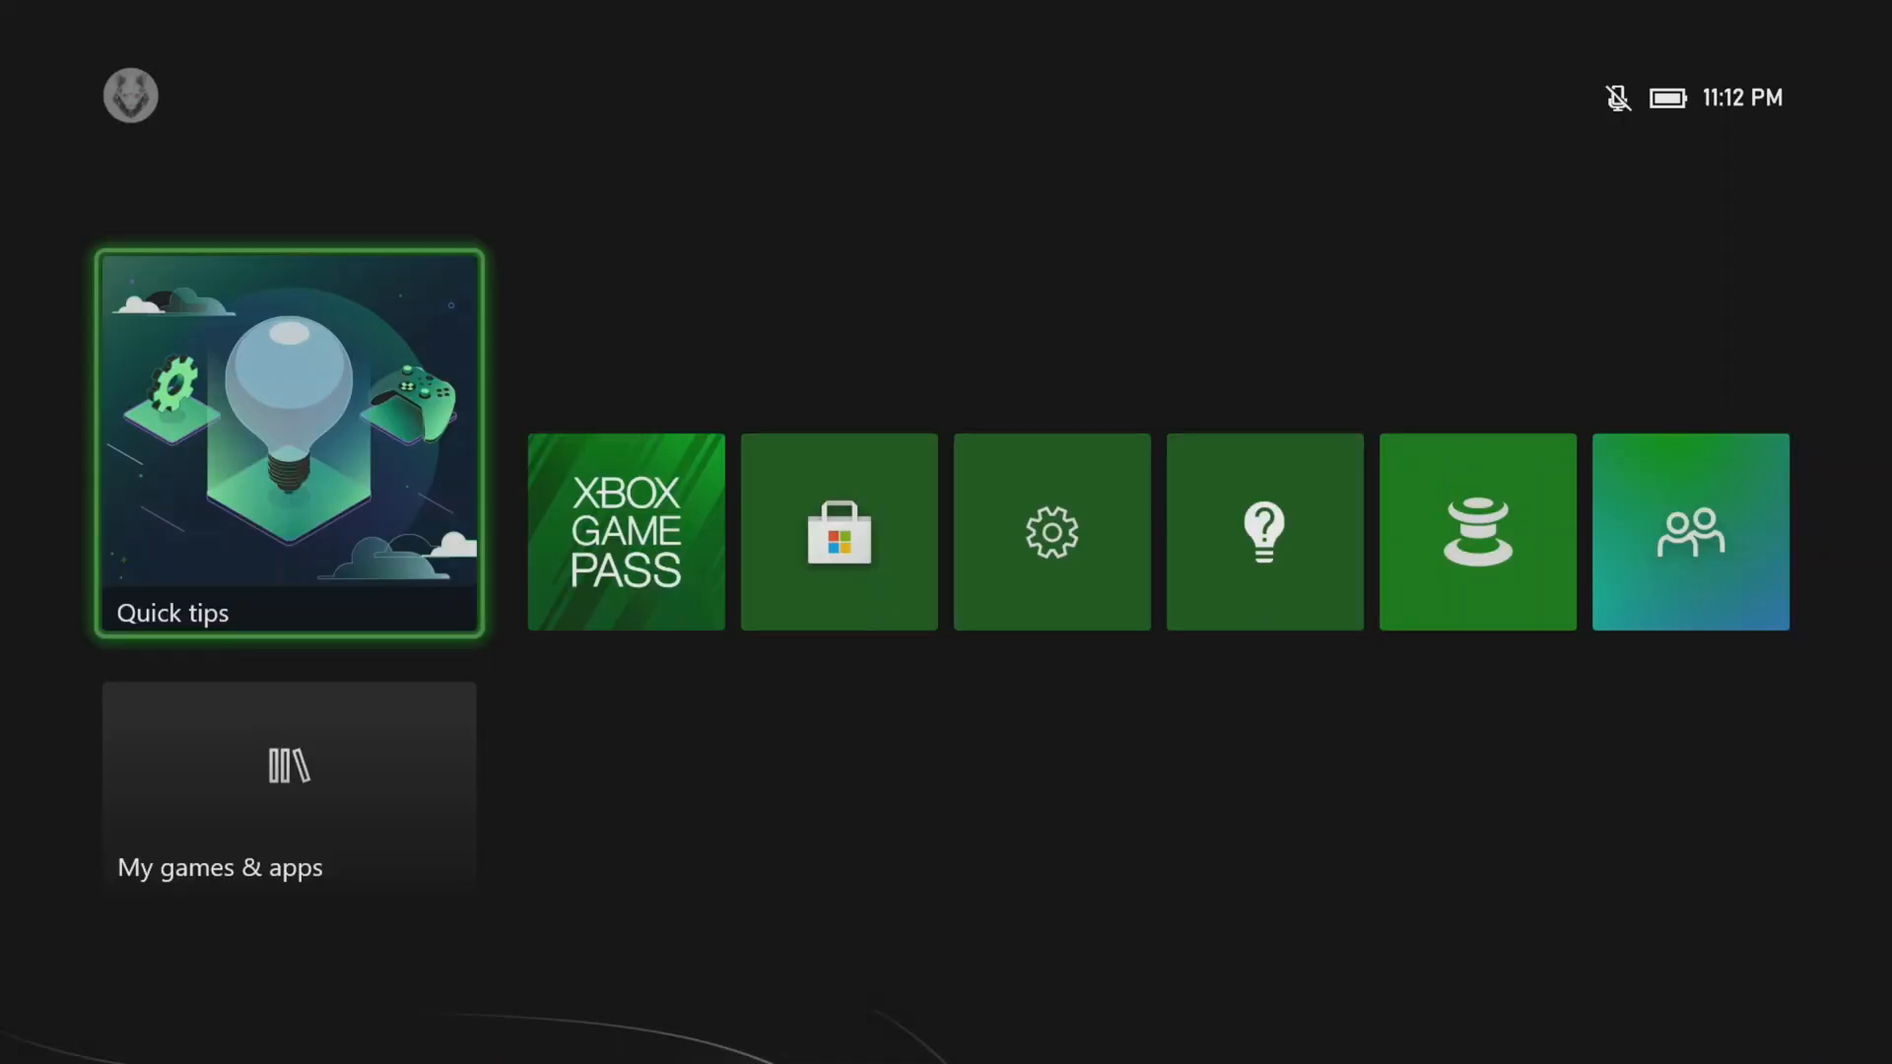